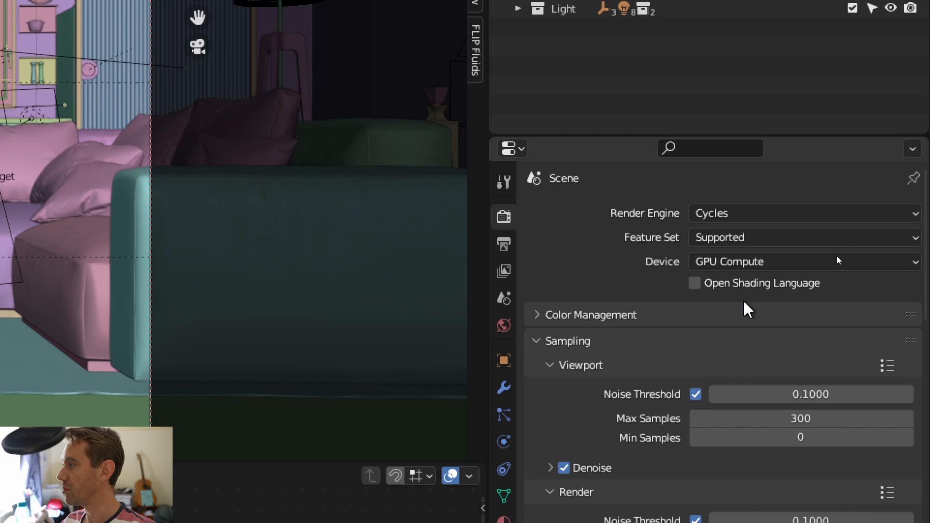
{"action": "mouse_move", "coordinate": [804, 213]}
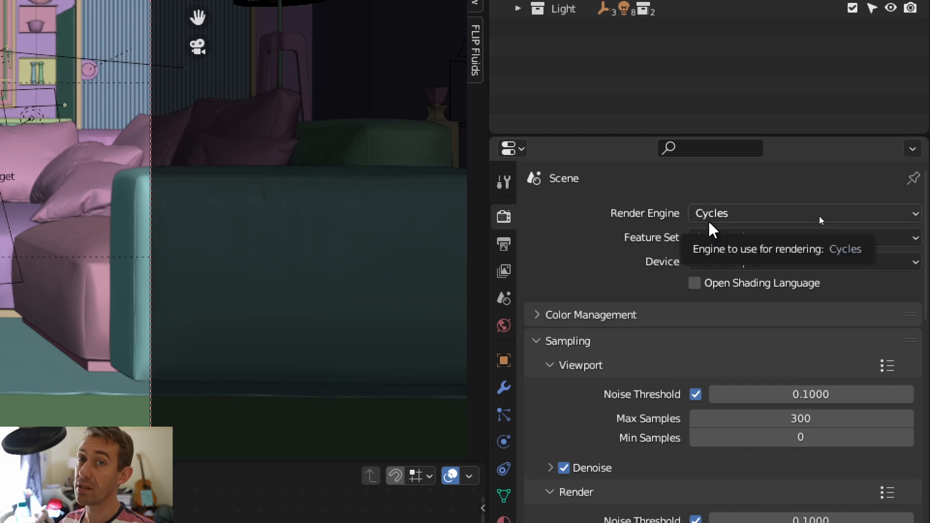
Scroll Render Properties past Sampling to the Light Paths Fast GI Approximation subpanel.
{"action": "scroll", "scroll_direction": "down", "scroll_amount": 3}
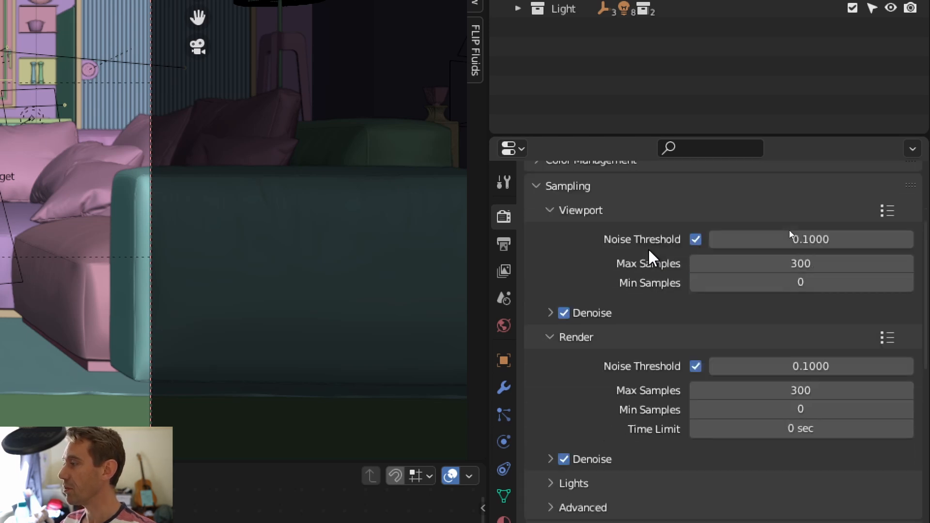
{"action": "scroll", "scroll_direction": "down", "scroll_amount": 3}
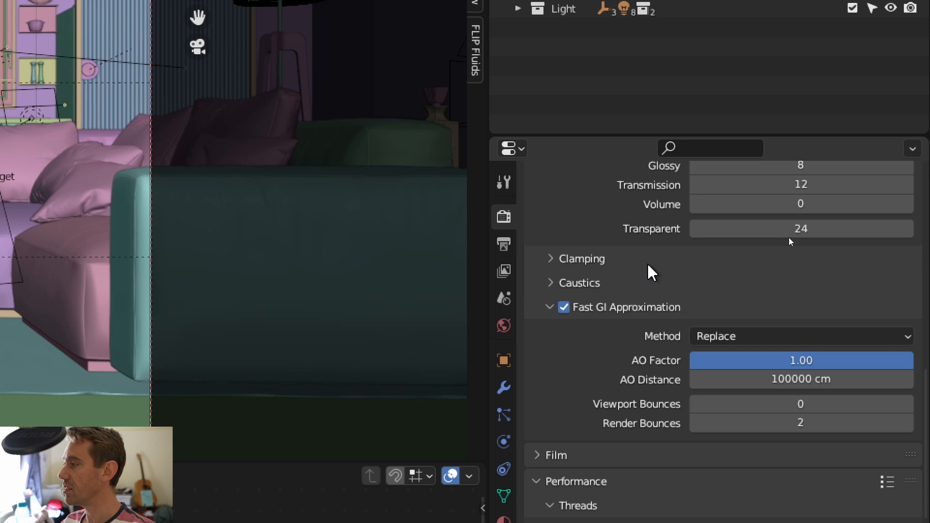
{"action": "mouse_move", "coordinate": [640, 316]}
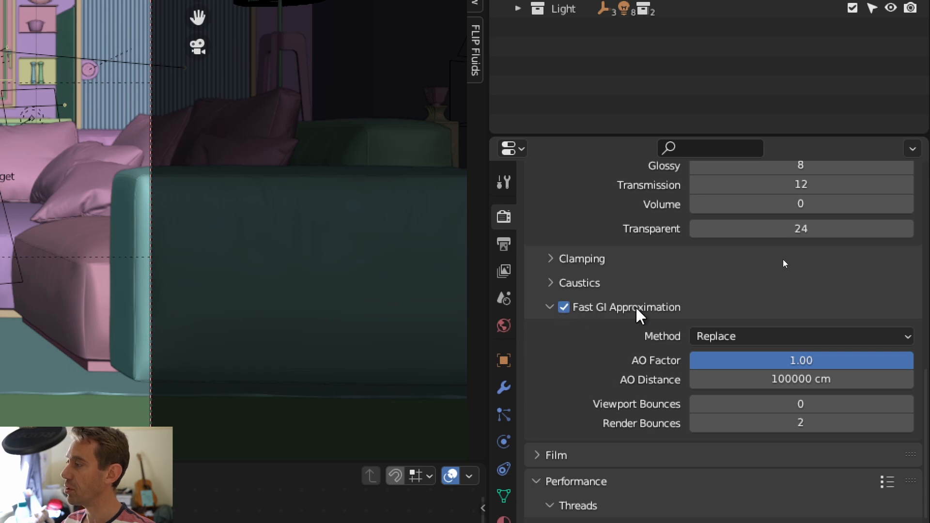
{"action": "scroll", "scroll_direction": "up", "scroll_amount": 3}
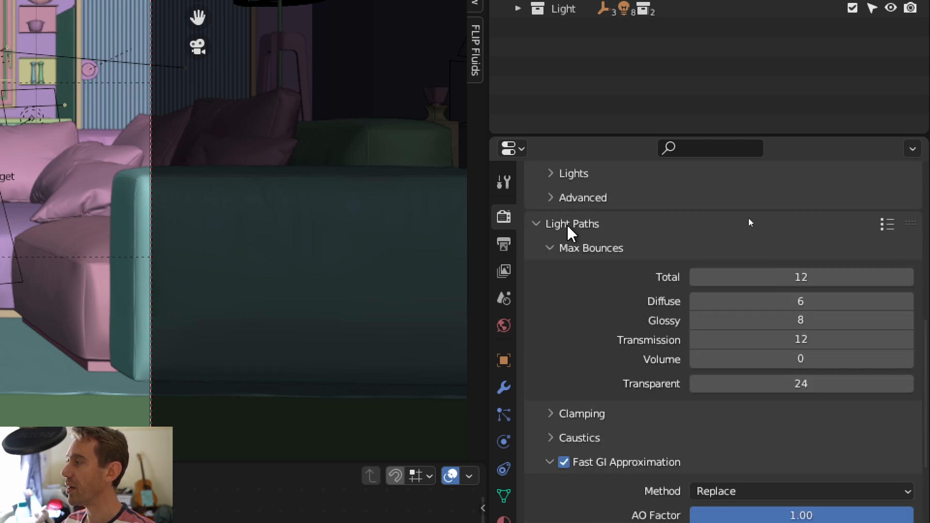
{"action": "left_click", "coordinate": [536, 224]}
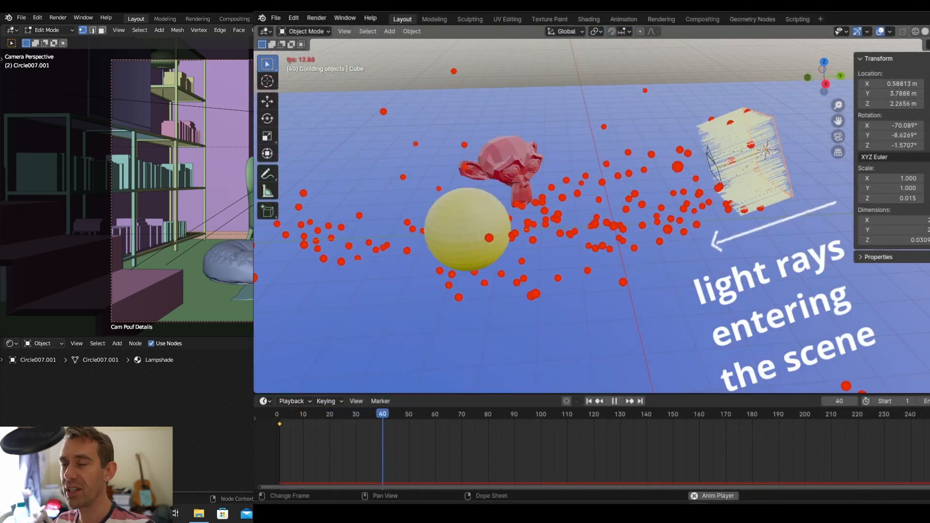
Play the light-ray particle animation around the sphere and monkey head.
{"action": "left_click", "coordinate": [451, 414]}
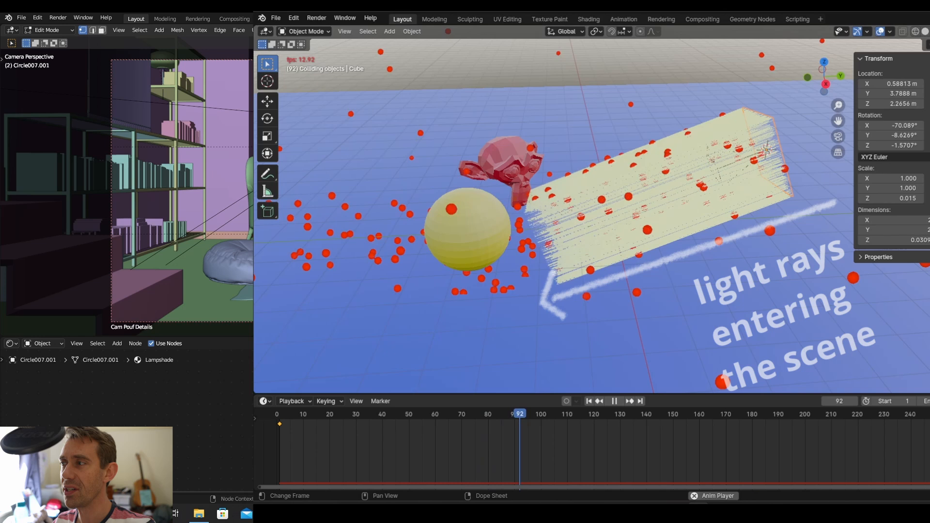
{"action": "left_click", "coordinate": [614, 402]}
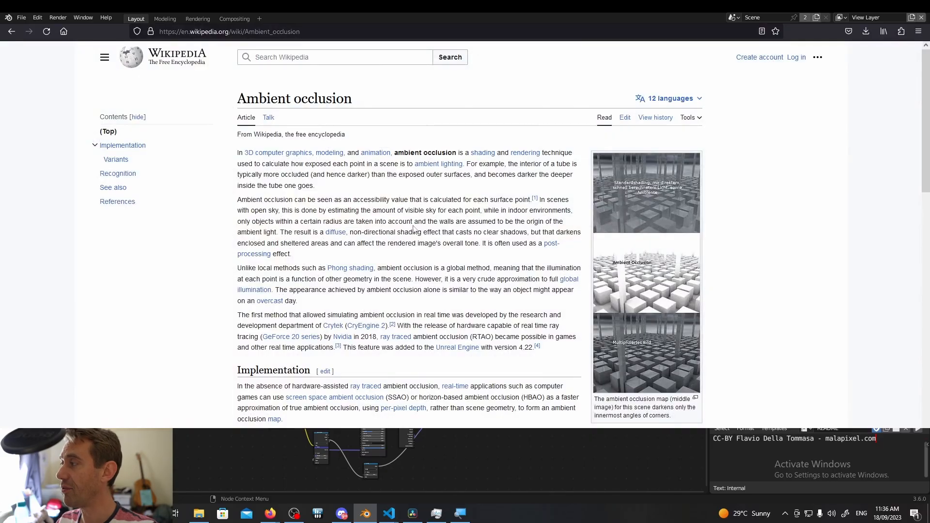
Scroll the Ambient occlusion article down to its Variants and References sections.
{"action": "scroll", "scroll_direction": "down", "scroll_amount": 3}
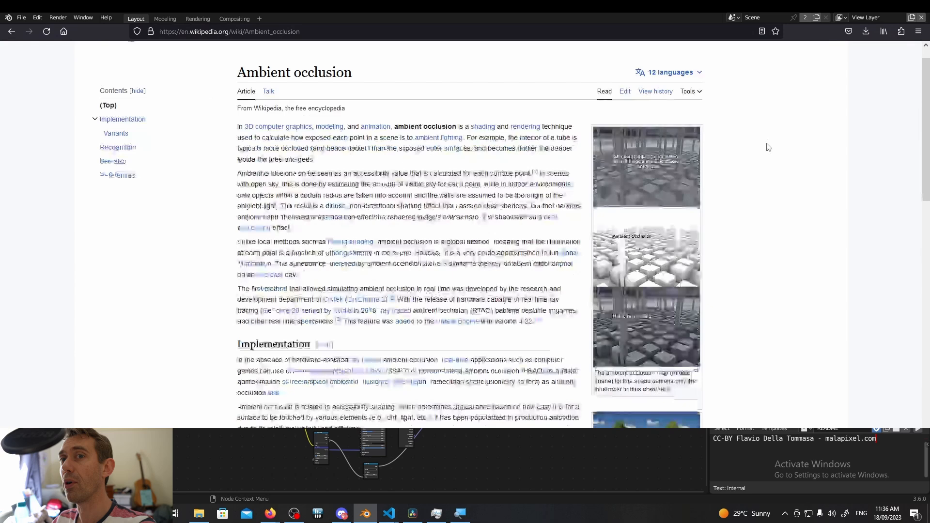
{"action": "scroll", "scroll_direction": "down", "scroll_amount": 3}
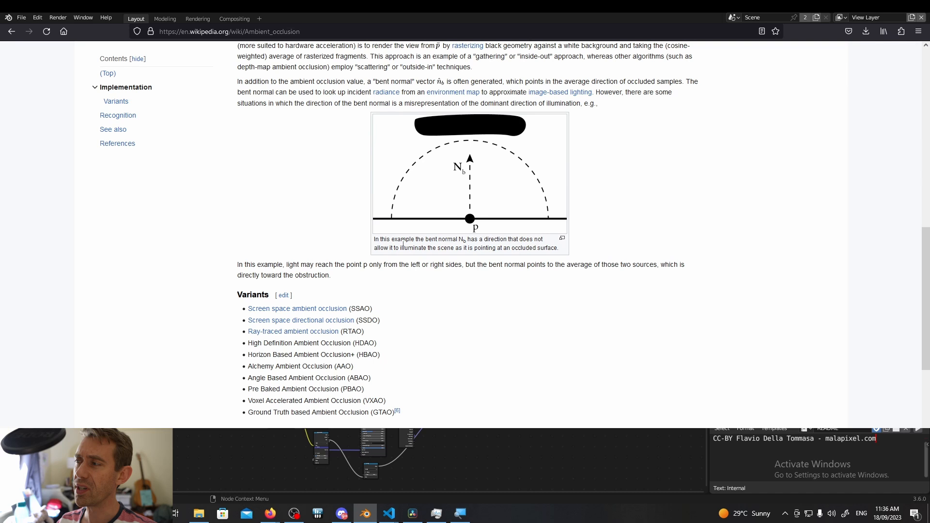
{"action": "scroll", "scroll_direction": "down", "scroll_amount": 3}
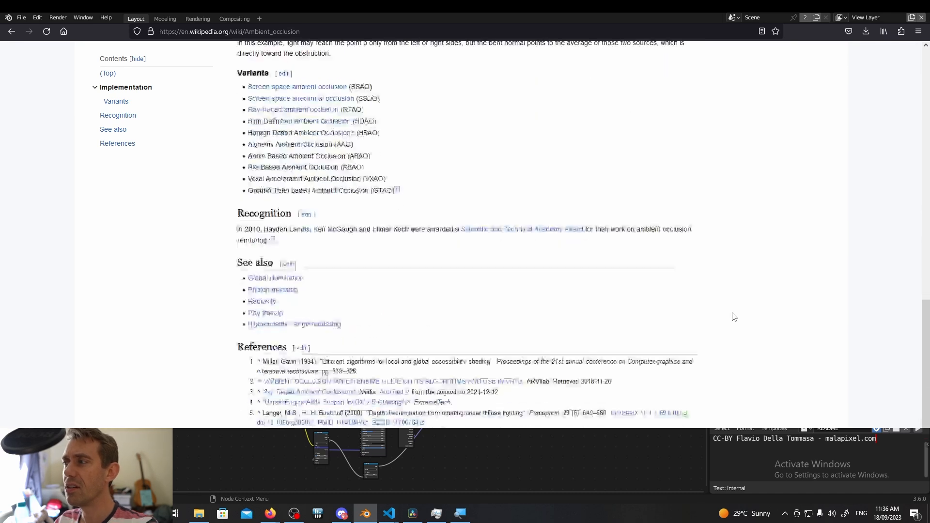
{"action": "scroll", "scroll_direction": "up", "scroll_amount": 3}
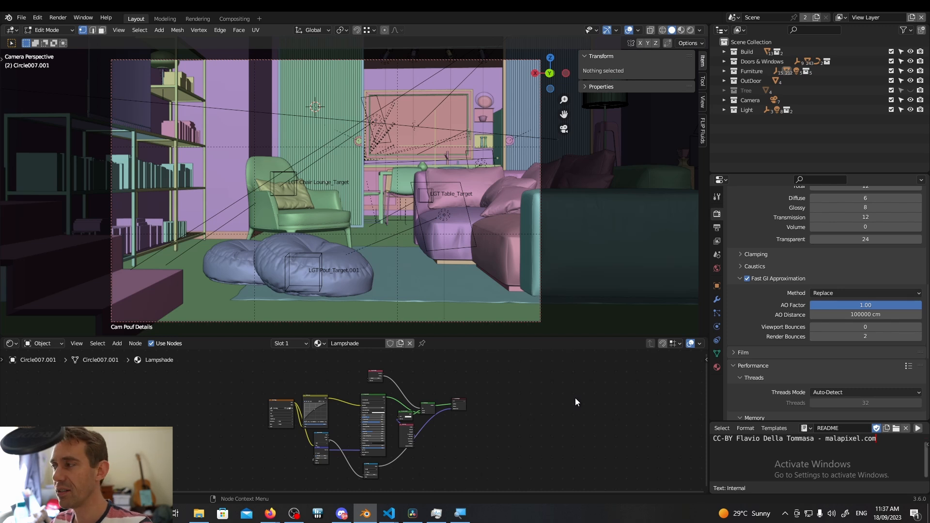
{"action": "mouse_move", "coordinate": [566, 399]}
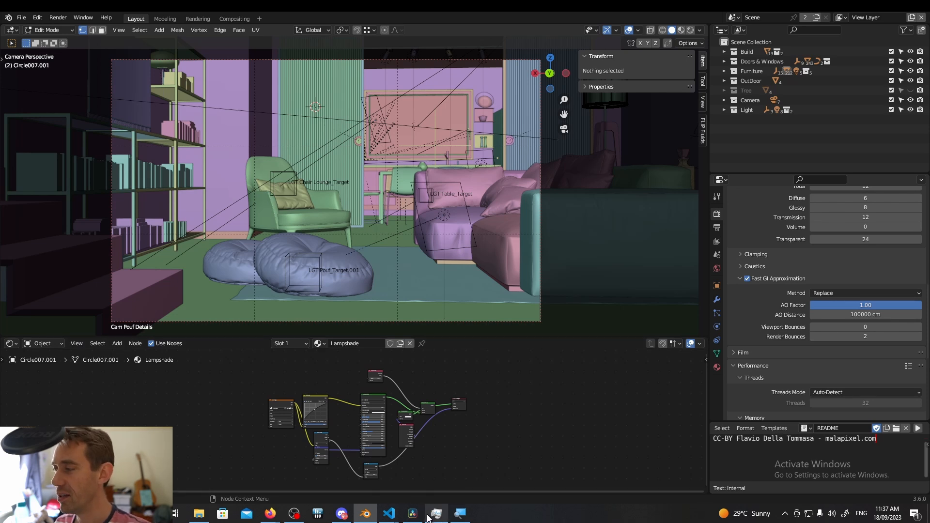
{"action": "mouse_move", "coordinate": [412, 513]}
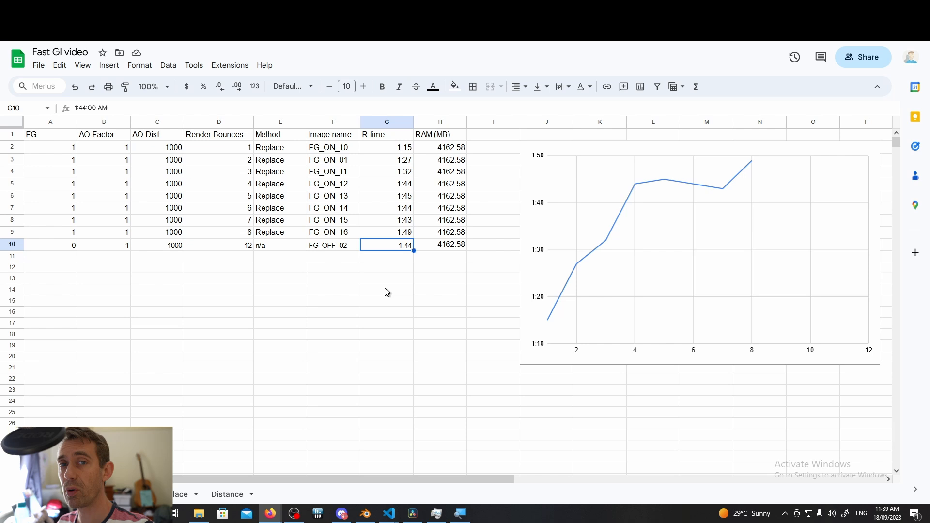
{"action": "left_click", "coordinate": [387, 160]}
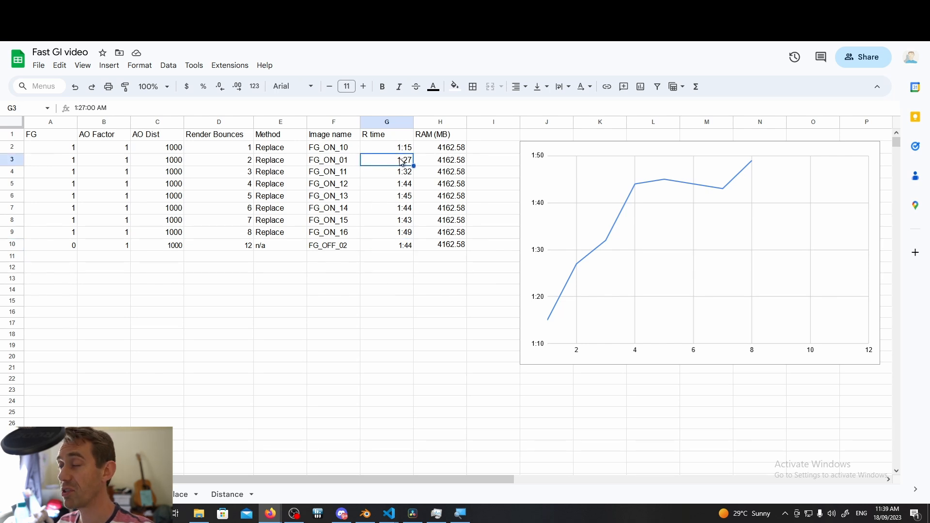
{"action": "left_click", "coordinate": [387, 246]}
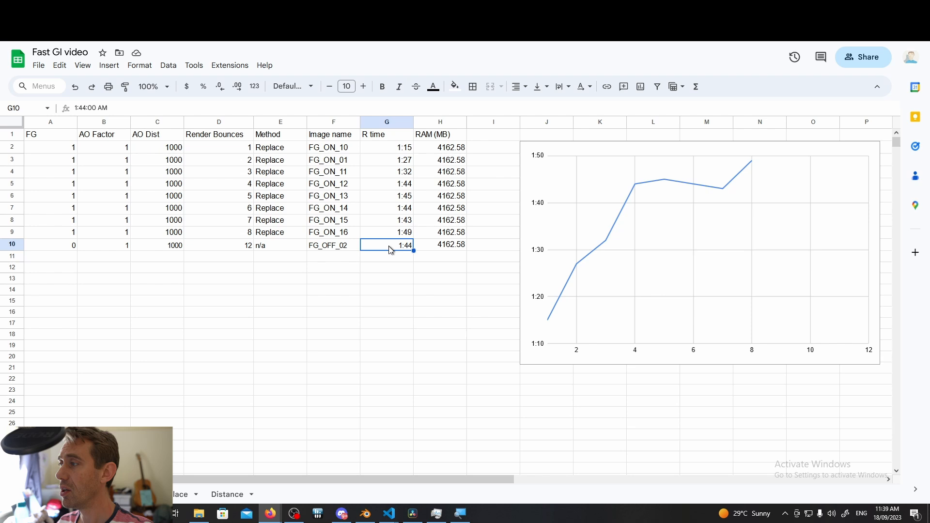
{"action": "mouse_move", "coordinate": [397, 306]}
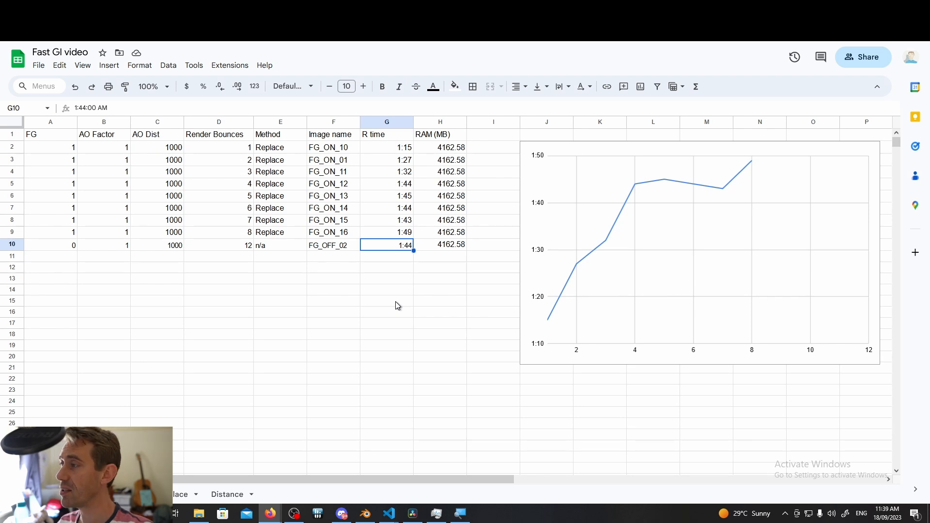
{"action": "mouse_move", "coordinate": [649, 190]}
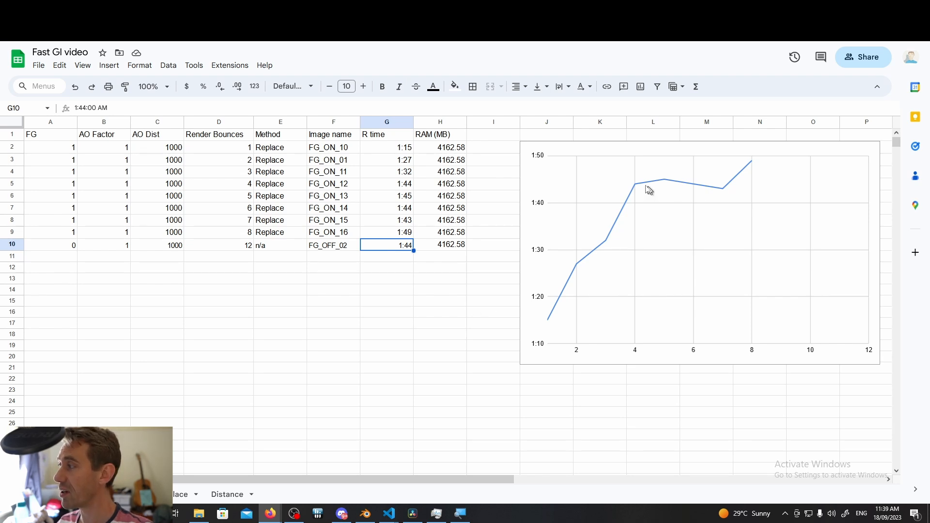
{"action": "left_click", "coordinate": [493, 301]}
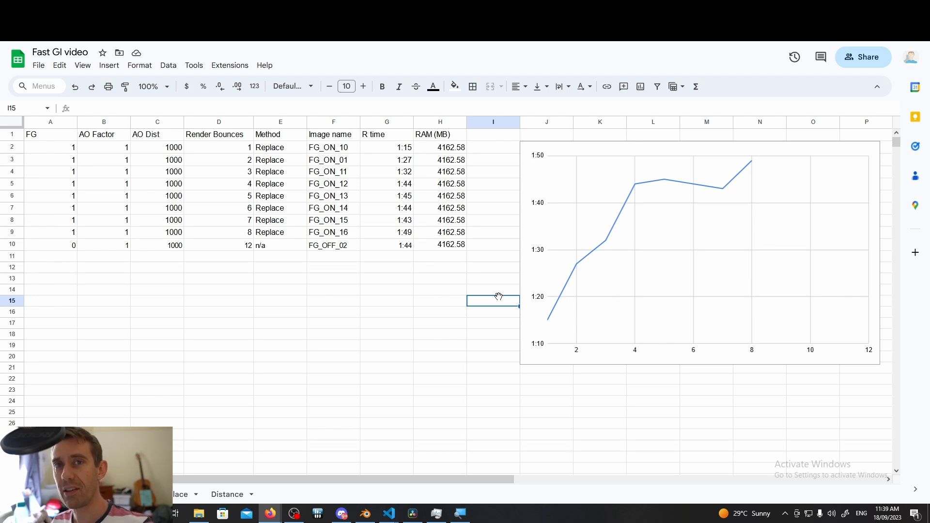
{"action": "left_click", "coordinate": [365, 513]}
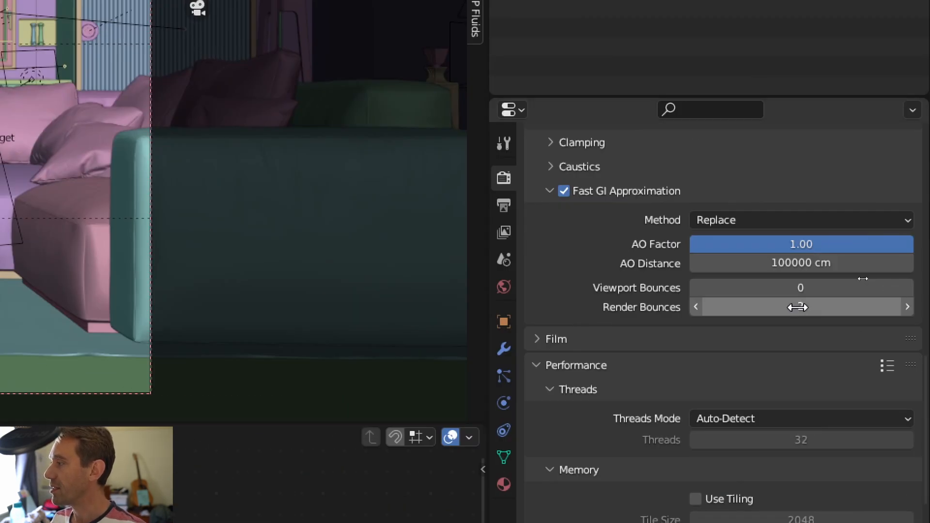
{"action": "mouse_move", "coordinate": [800, 306]}
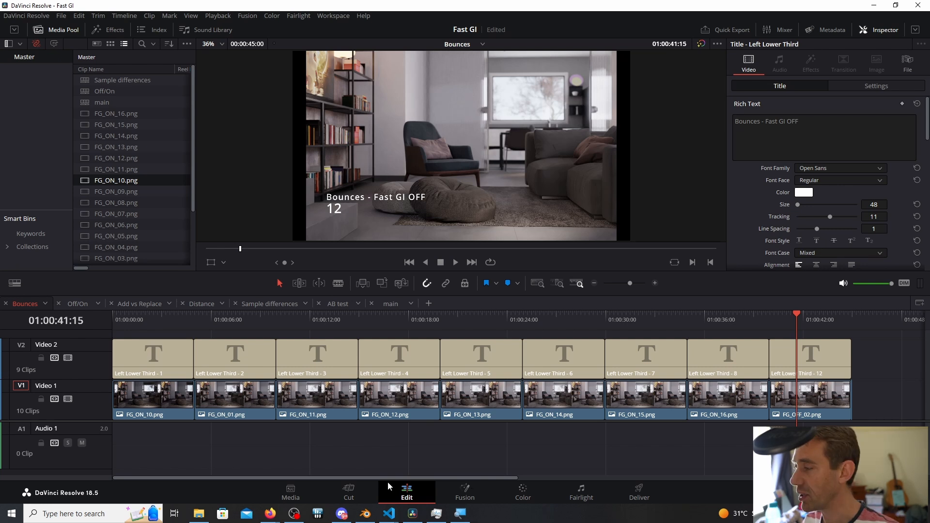
Move the playhead onto the FG_ON_01 clip to show the 2-bounce Fast GI ON render.
{"action": "left_click", "coordinate": [674, 262]}
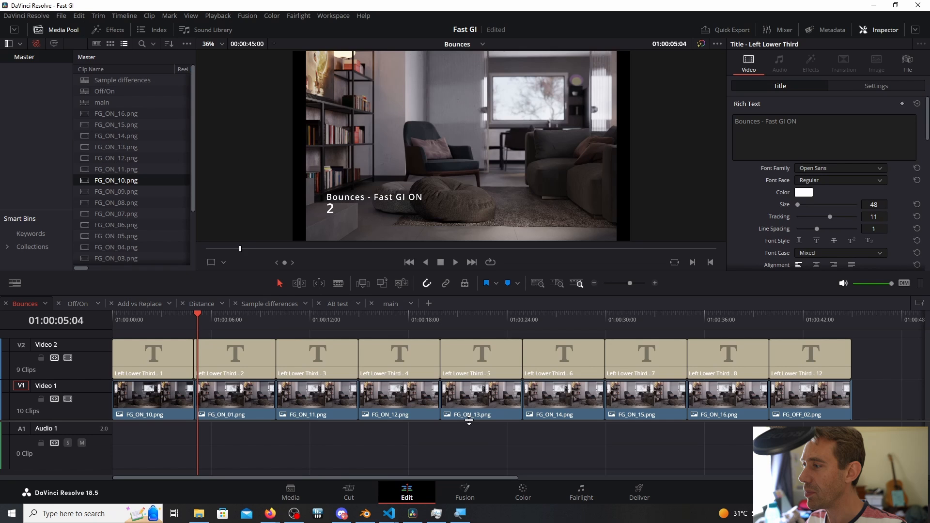
On the Color page, split-screen clip 10 against clip 02 and inspect their waveforms.
{"action": "left_click", "coordinate": [522, 491]}
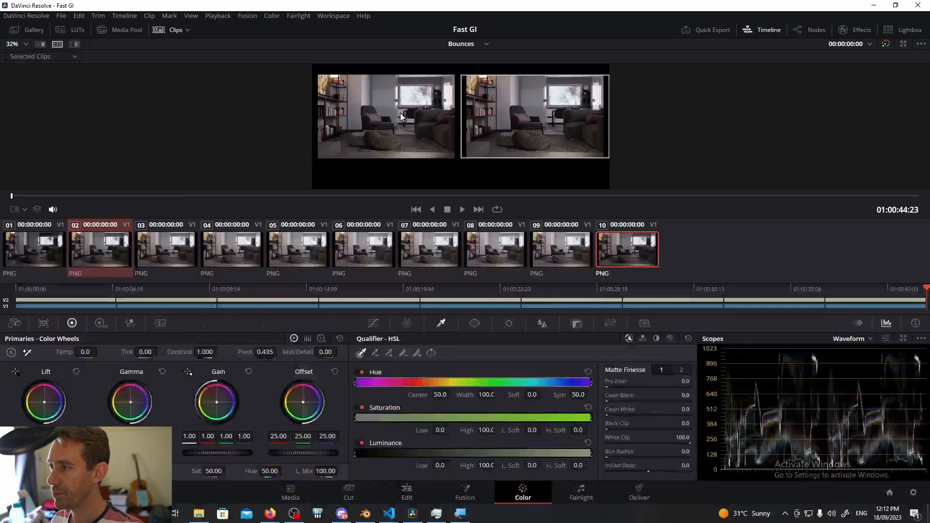
{"action": "left_click", "coordinate": [34, 249]}
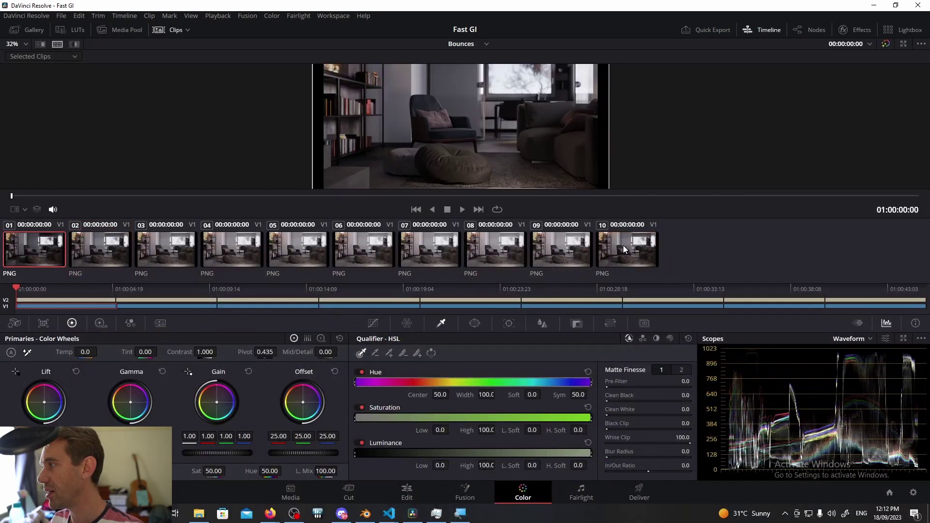
{"action": "left_click", "coordinate": [627, 249]}
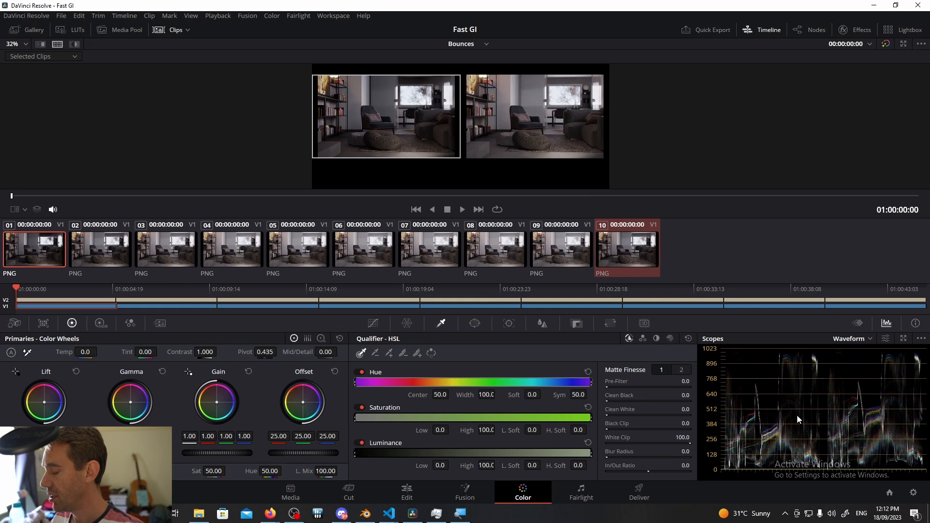
{"action": "mouse_move", "coordinate": [790, 462]}
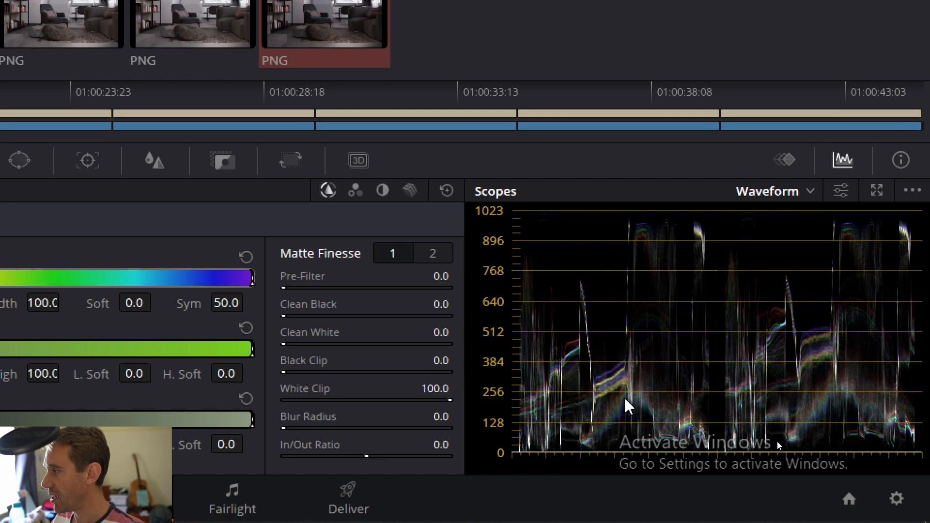
{"action": "mouse_move", "coordinate": [604, 435]}
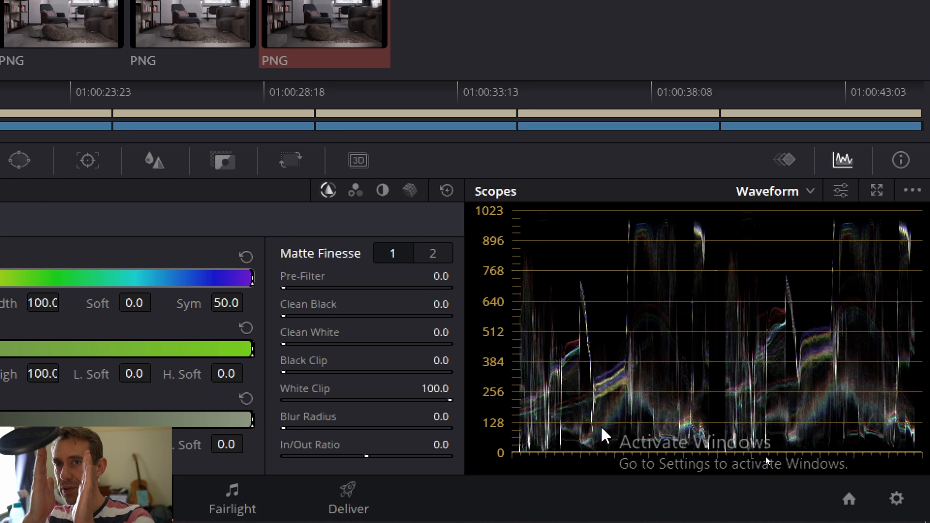
{"action": "mouse_move", "coordinate": [613, 398]}
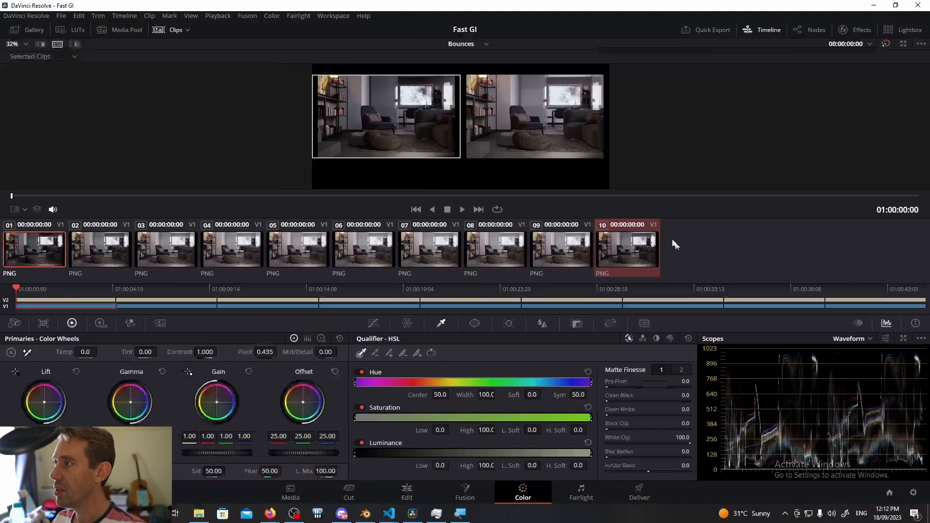
{"action": "mouse_move", "coordinate": [383, 105]}
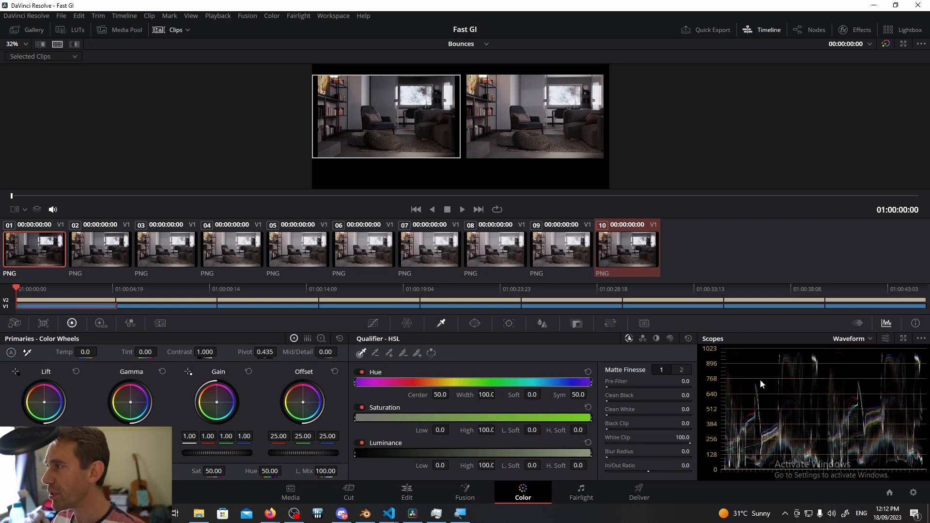
{"action": "mouse_move", "coordinate": [788, 404]}
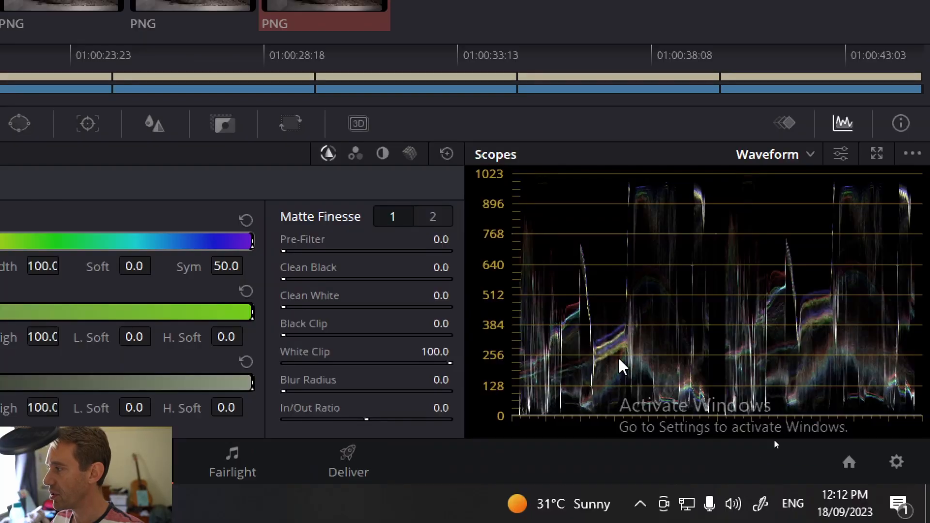
{"action": "mouse_move", "coordinate": [618, 345]}
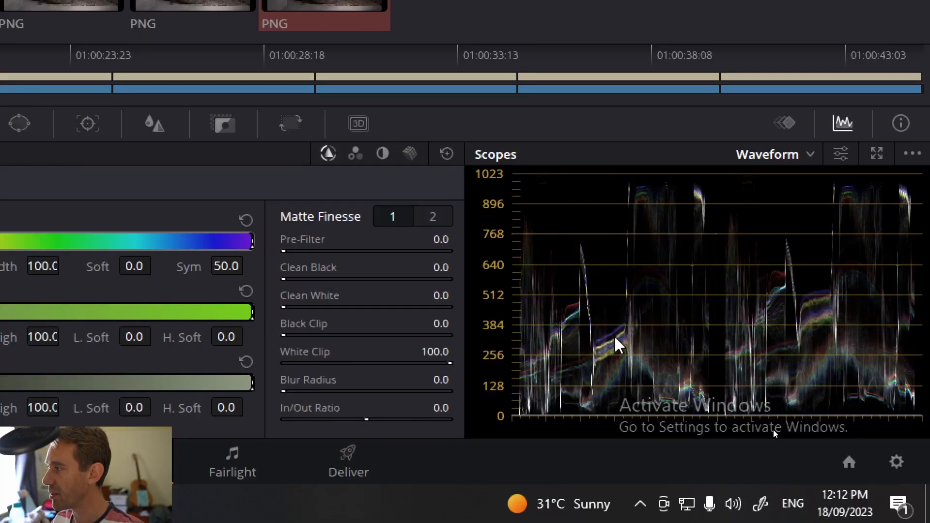
{"action": "mouse_move", "coordinate": [623, 365]}
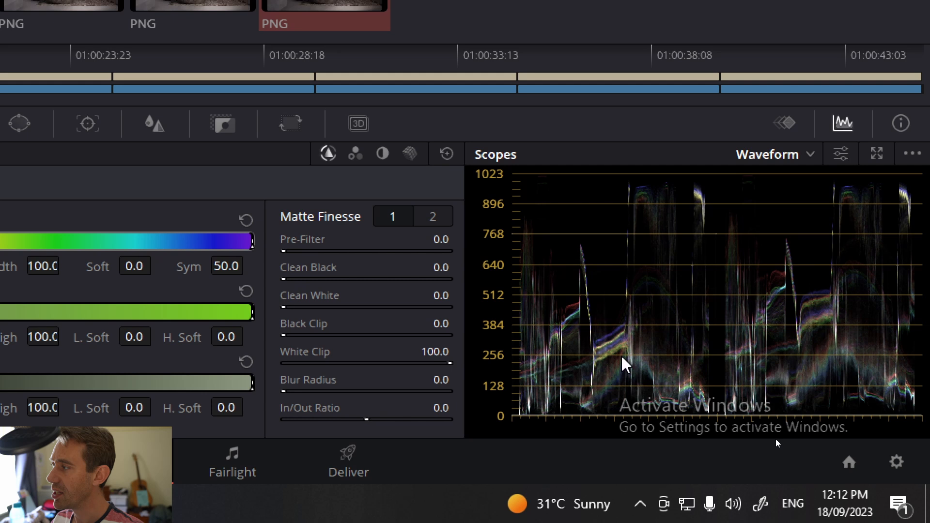
{"action": "mouse_move", "coordinate": [624, 372]}
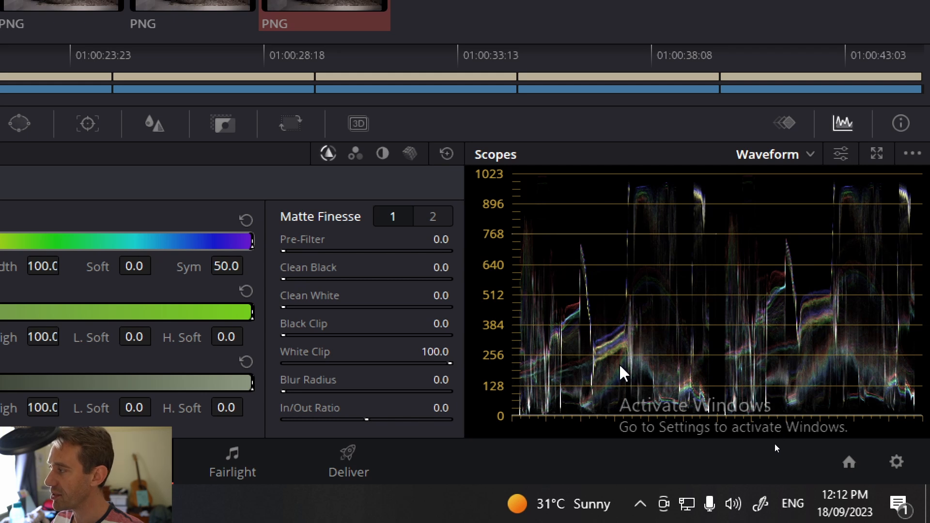
{"action": "mouse_move", "coordinate": [809, 360]}
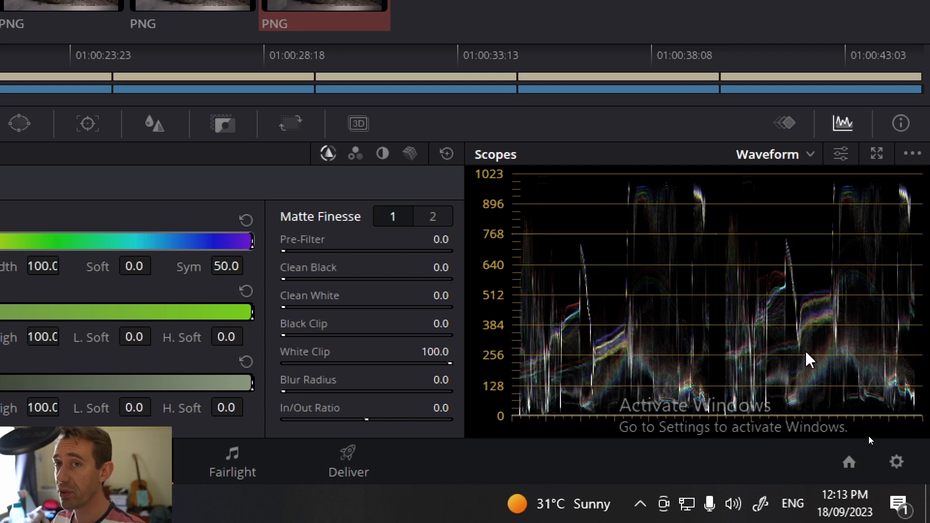
{"action": "mouse_move", "coordinate": [822, 380]}
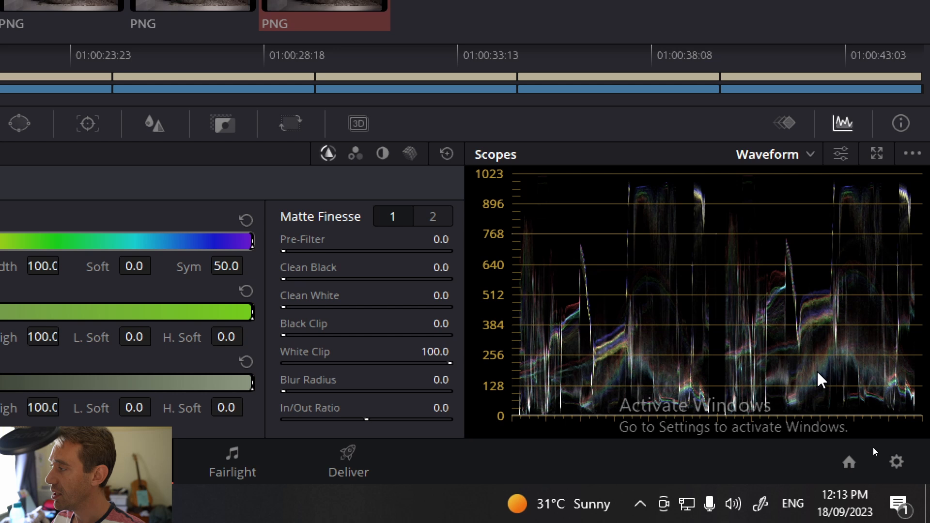
{"action": "mouse_move", "coordinate": [621, 349]}
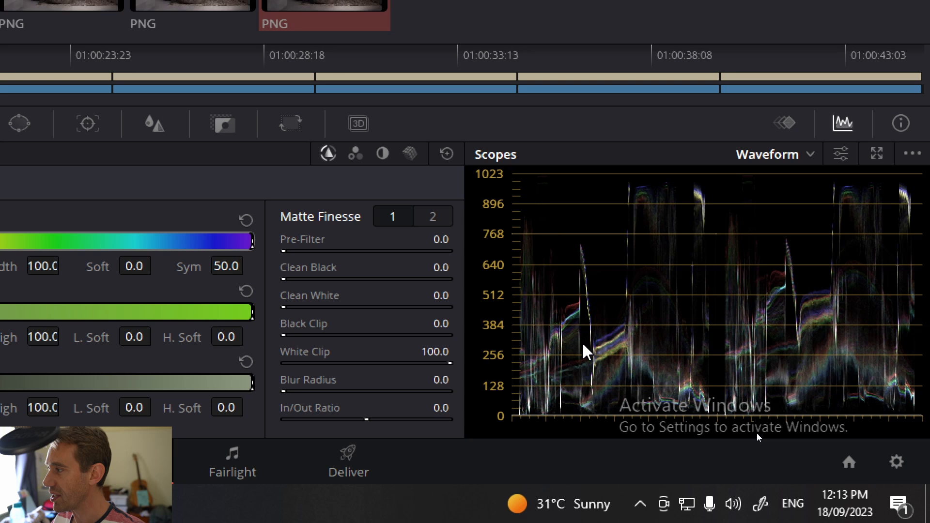
{"action": "mouse_move", "coordinate": [618, 386]}
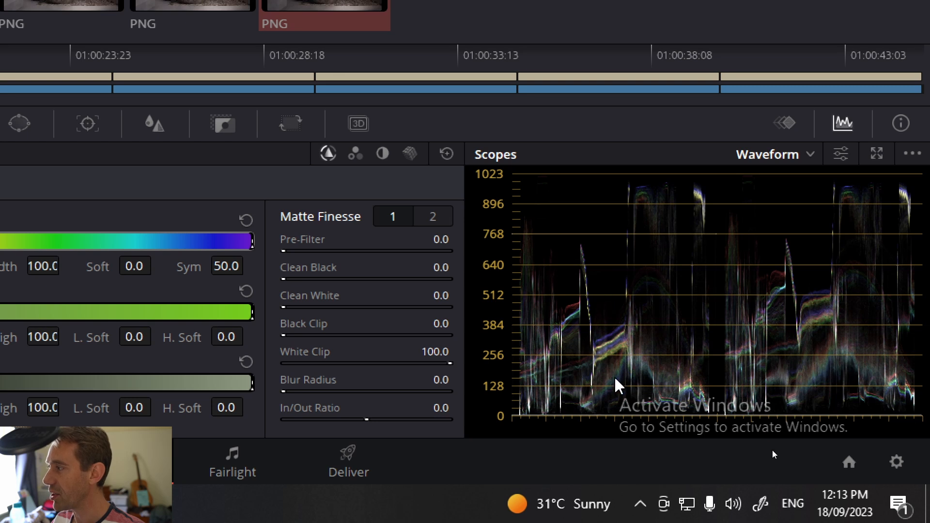
{"action": "mouse_move", "coordinate": [565, 420]}
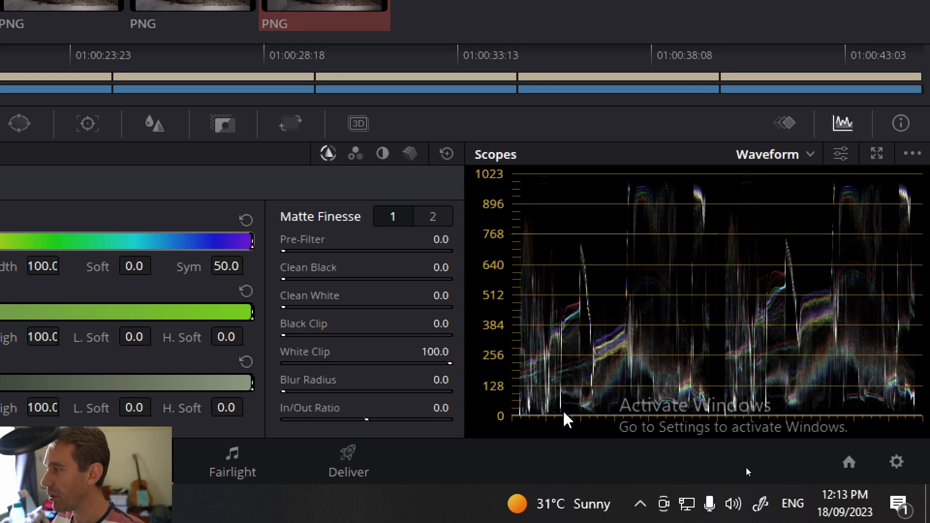
{"action": "mouse_move", "coordinate": [611, 354]}
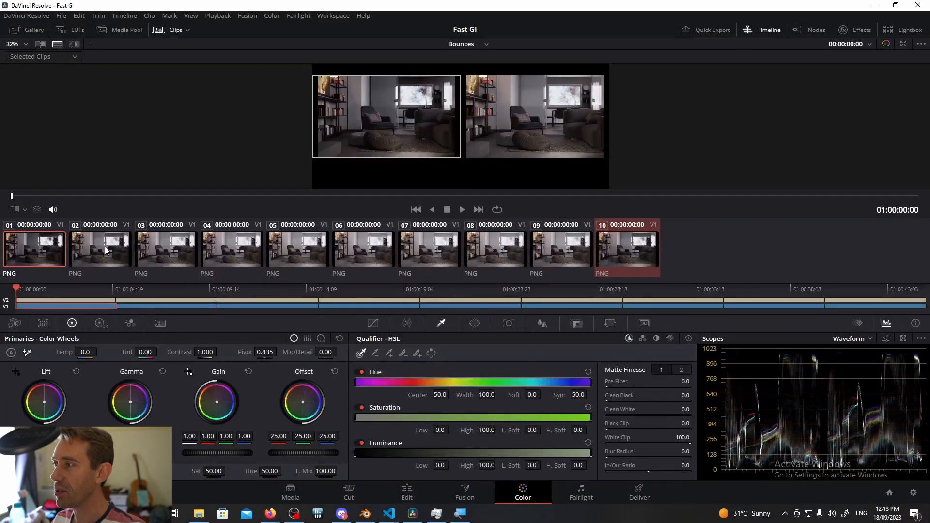
{"action": "left_click", "coordinate": [100, 249]}
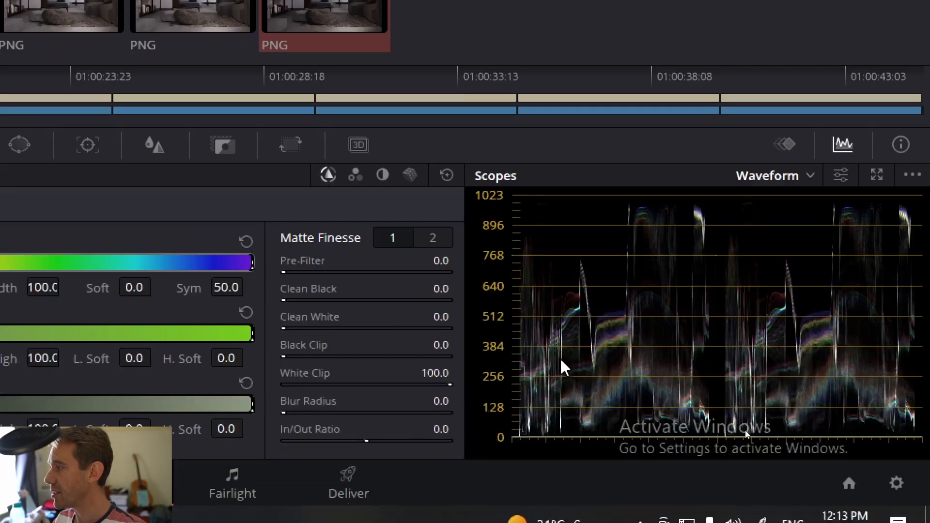
{"action": "mouse_move", "coordinate": [632, 367]}
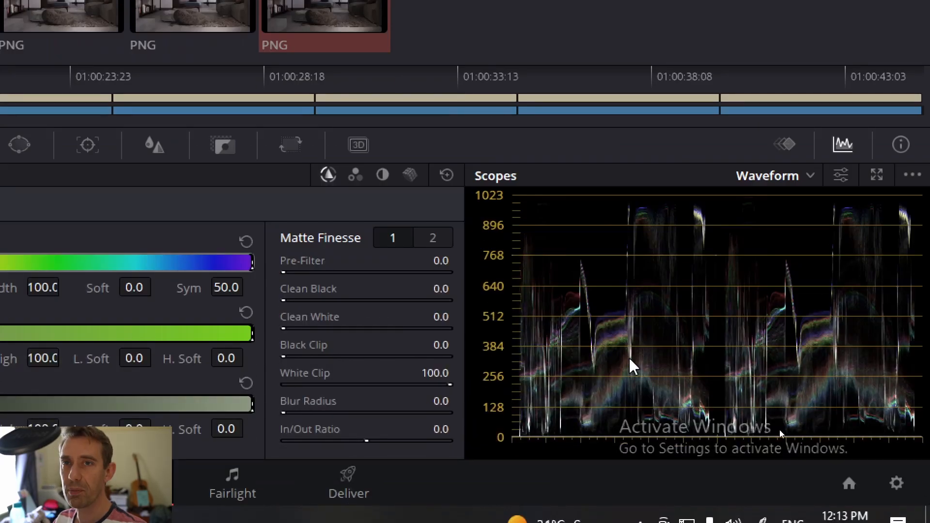
{"action": "mouse_move", "coordinate": [727, 369]}
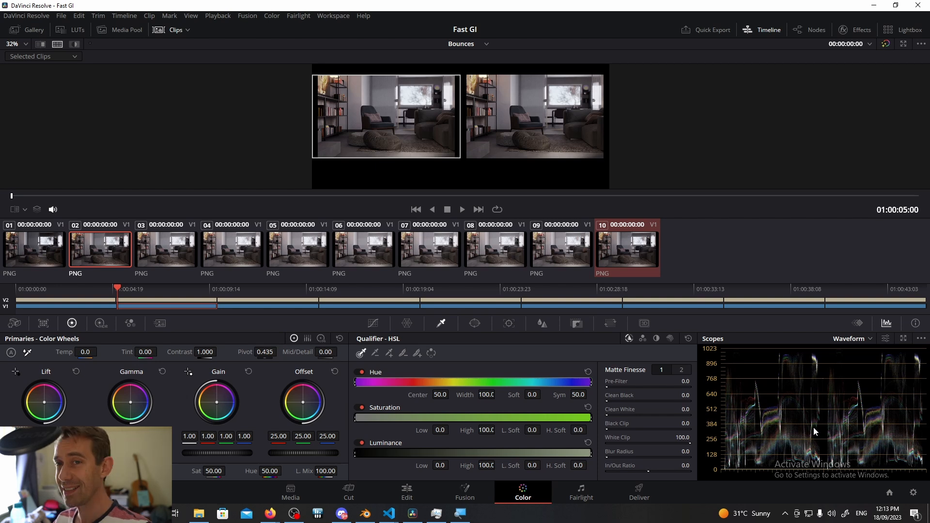
{"action": "left_click", "coordinate": [364, 513]}
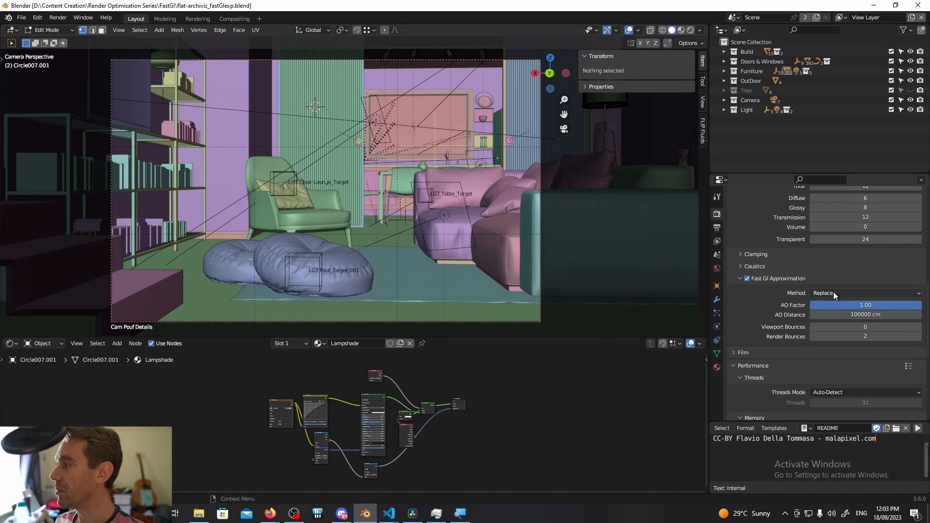
Change the Fast GI Approximation Method dropdown from Replace to Add.
{"action": "left_click", "coordinate": [864, 293]}
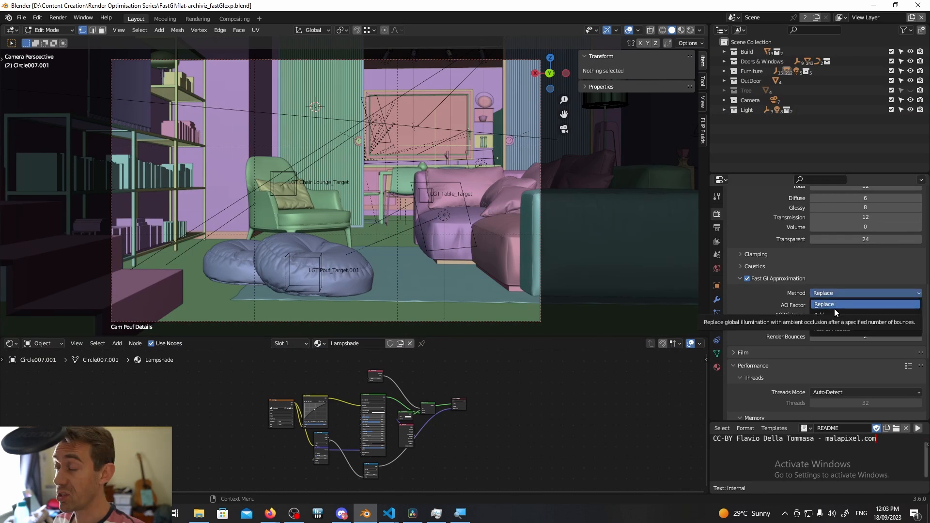
{"action": "left_click", "coordinate": [819, 314]}
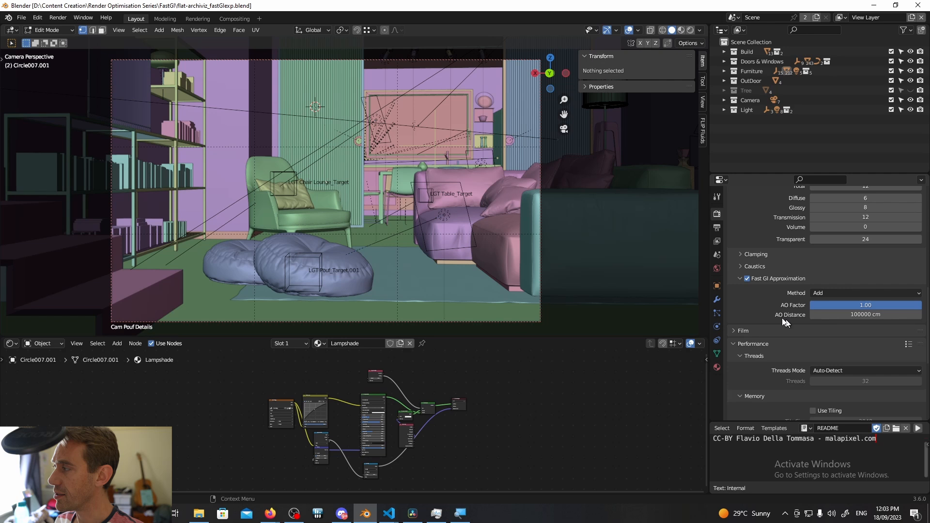
{"action": "mouse_move", "coordinate": [768, 311]}
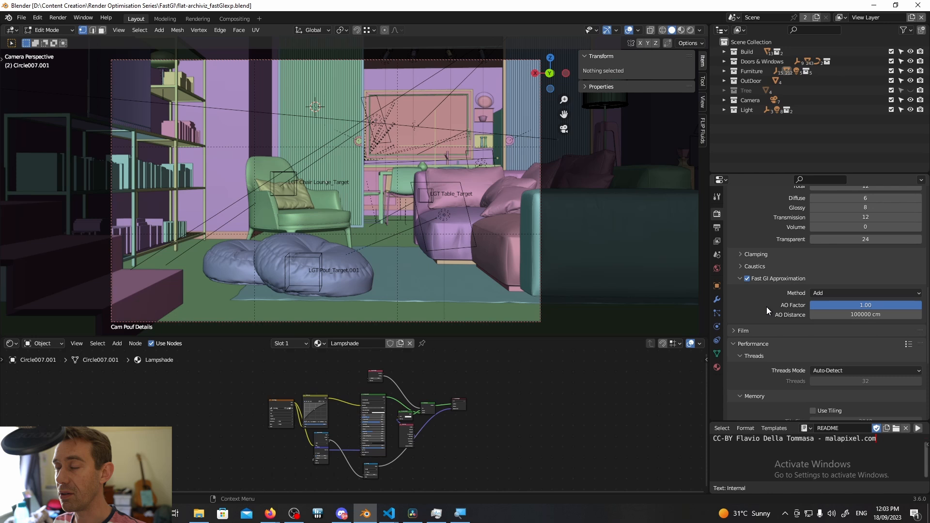
{"action": "scroll", "scroll_direction": "up", "scroll_amount": 3}
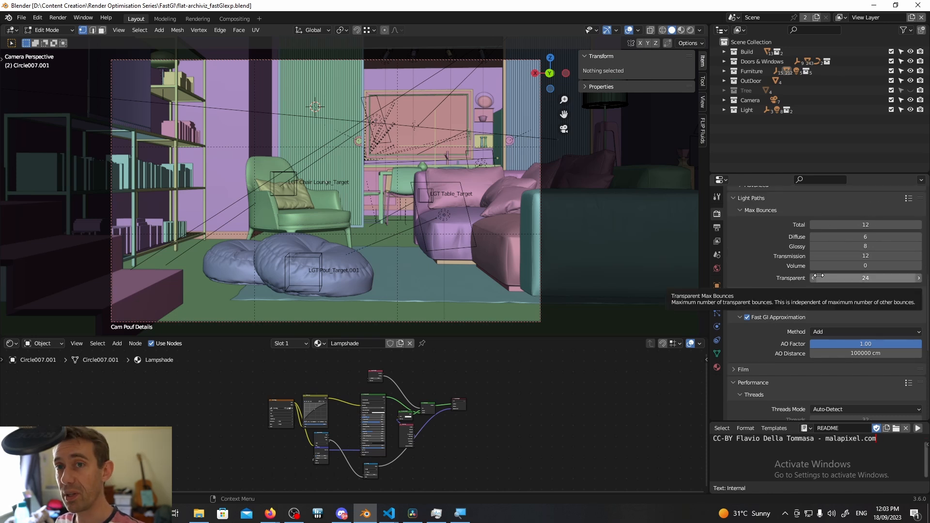
{"action": "scroll", "scroll_direction": "down", "scroll_amount": 3}
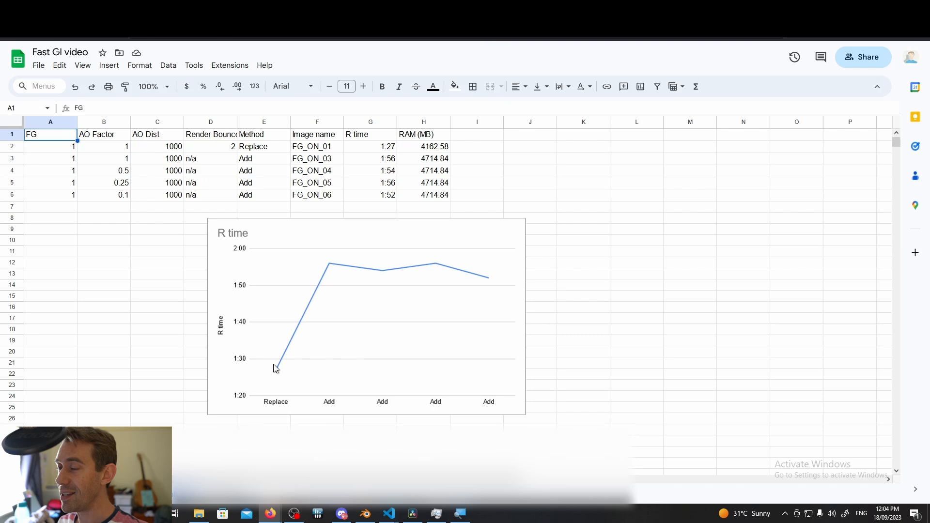
{"action": "mouse_move", "coordinate": [302, 318]}
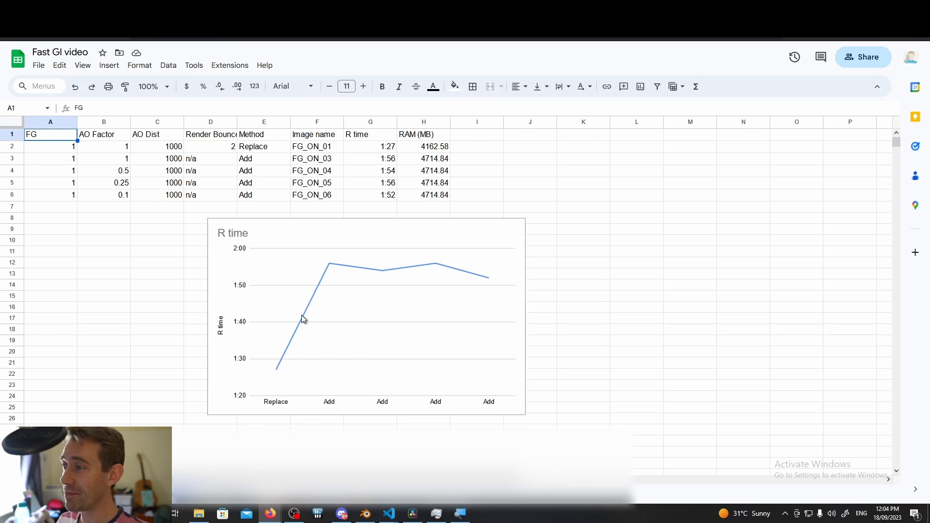
{"action": "mouse_move", "coordinate": [379, 336]}
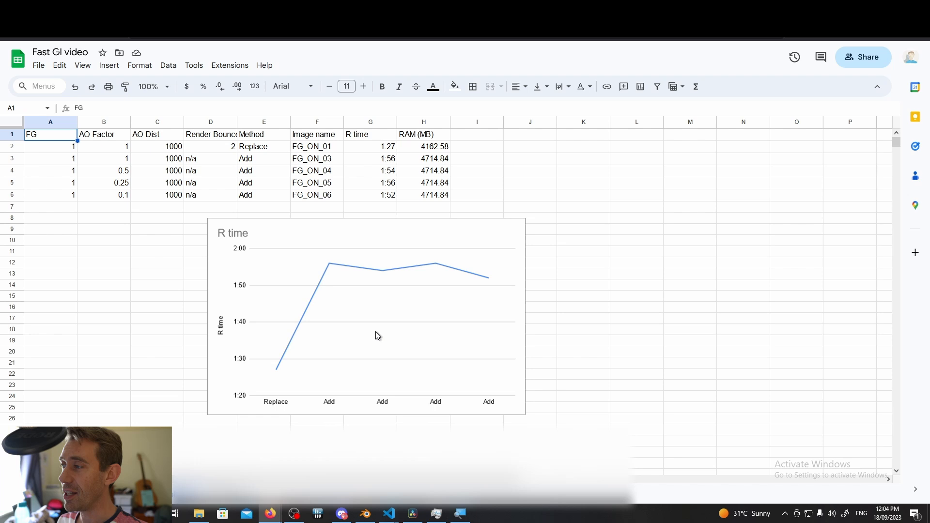
{"action": "mouse_move", "coordinate": [408, 315]}
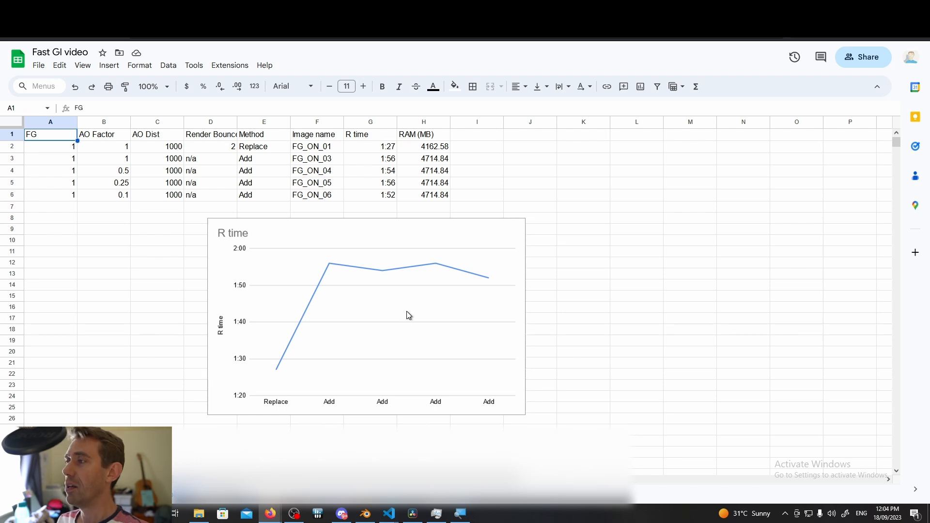
{"action": "mouse_move", "coordinate": [474, 207]}
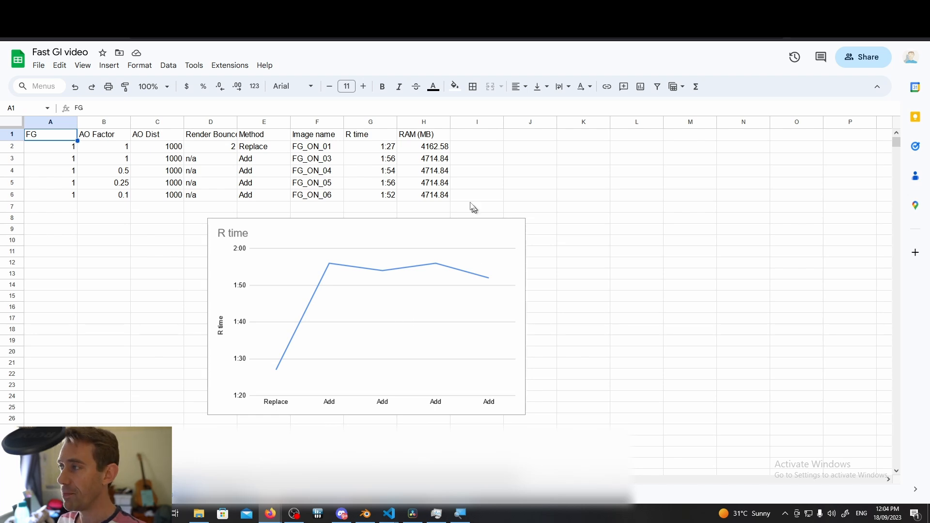
{"action": "mouse_move", "coordinate": [386, 204]}
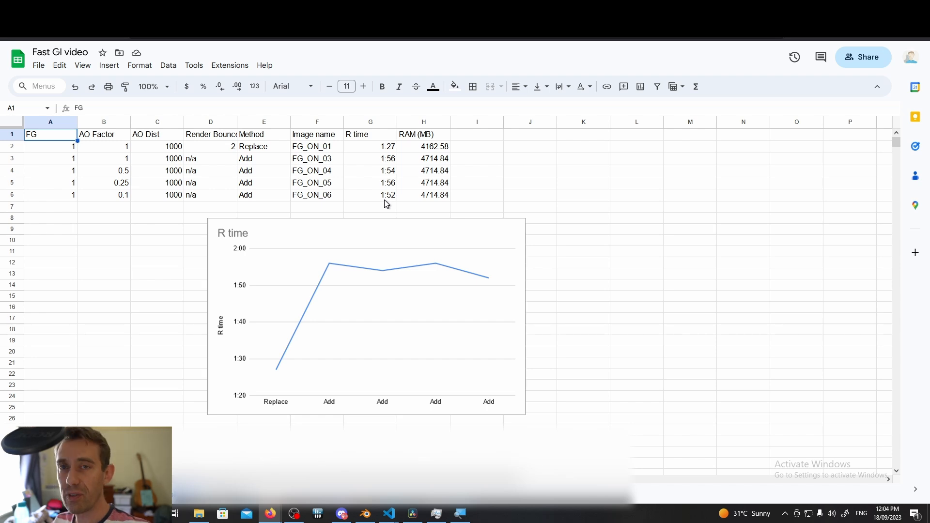
{"action": "mouse_move", "coordinate": [388, 156]}
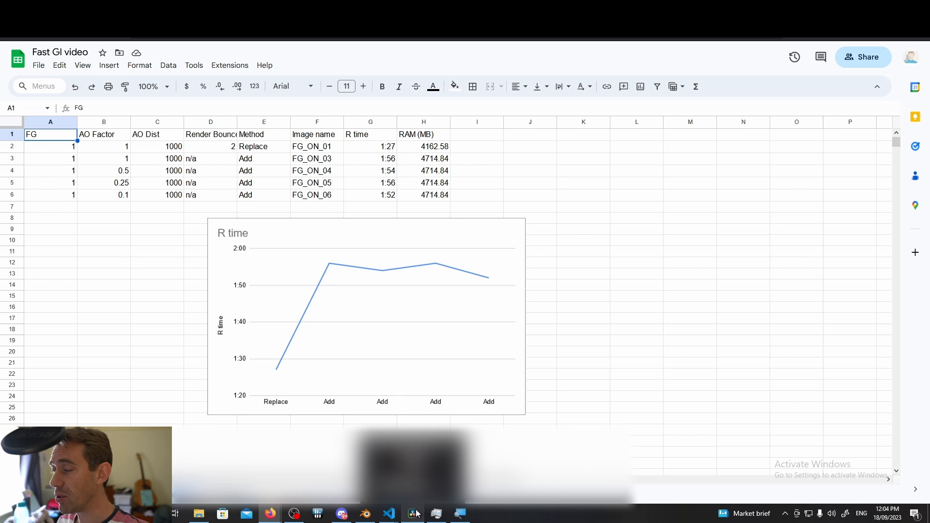
Bring DaVinci Resolve forward to play the 'Add vs Replace - FGI OFF, 12 bounces' clip.
{"action": "left_click", "coordinate": [411, 514]}
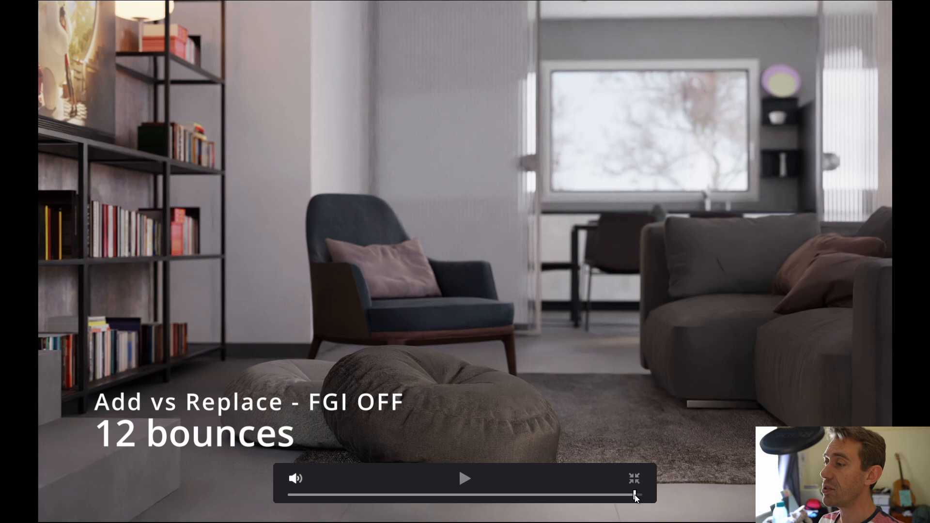
{"action": "mouse_move", "coordinate": [688, 448]}
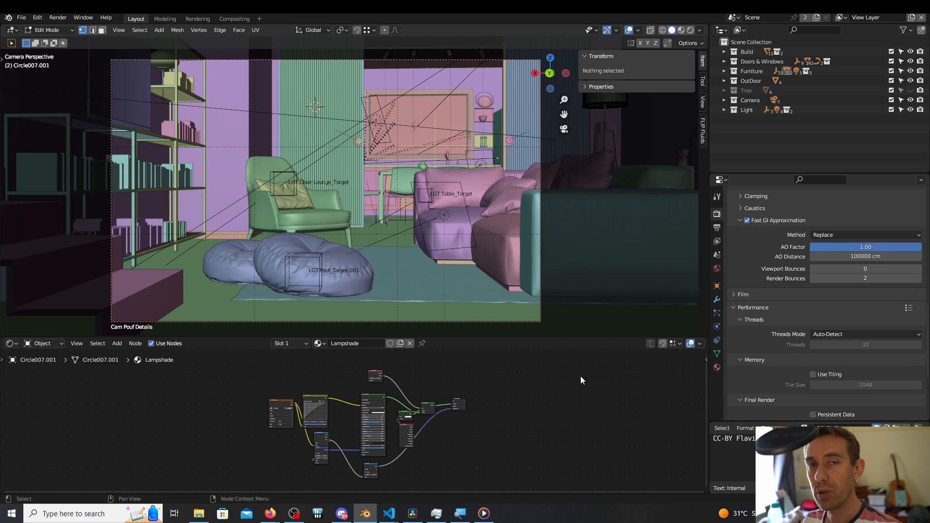
{"action": "mouse_move", "coordinate": [578, 380]}
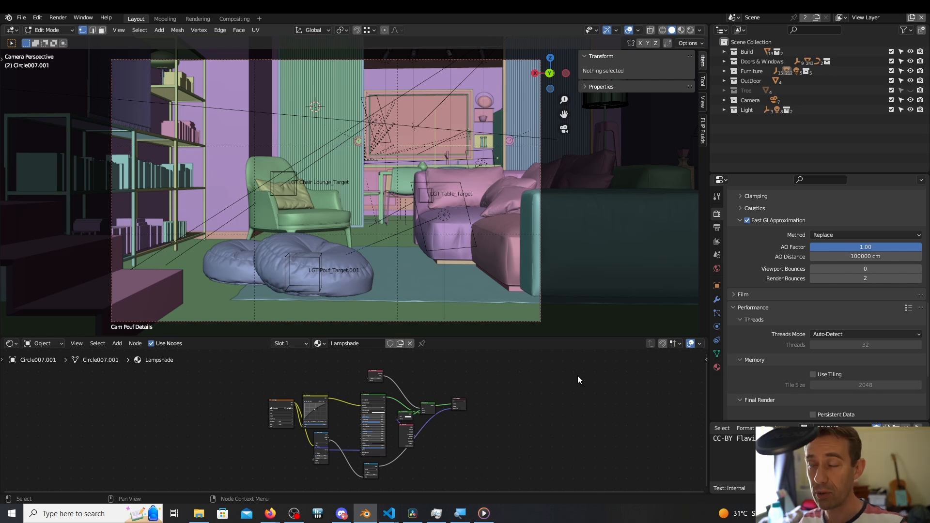
Review Fast GI with Method Replace and AO Distance 100000 cm, then switch to Google Sheets.
{"action": "left_click", "coordinate": [270, 514]}
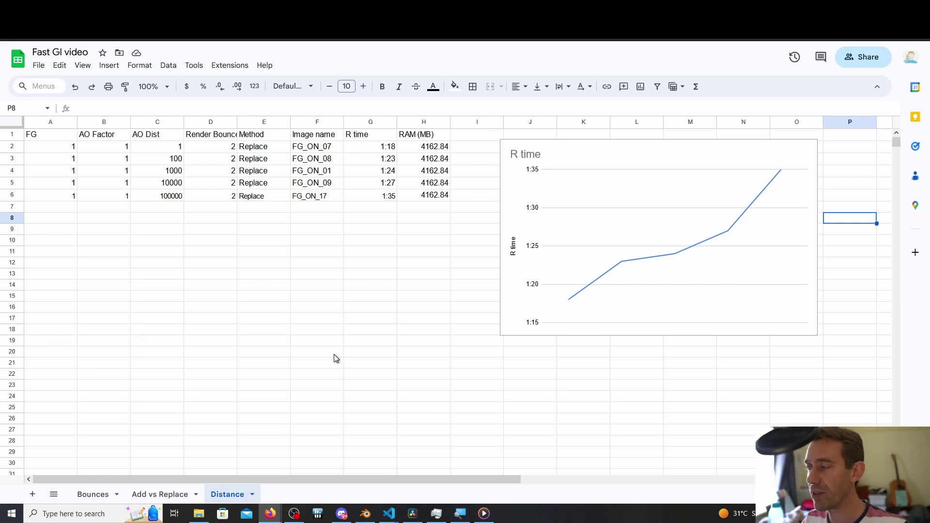
{"action": "left_click", "coordinate": [364, 514]}
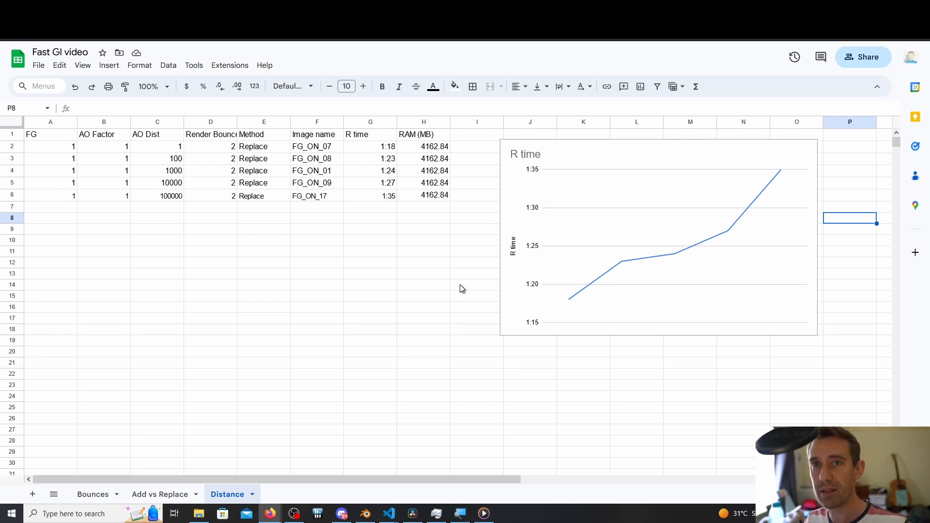
{"action": "mouse_move", "coordinate": [414, 513]}
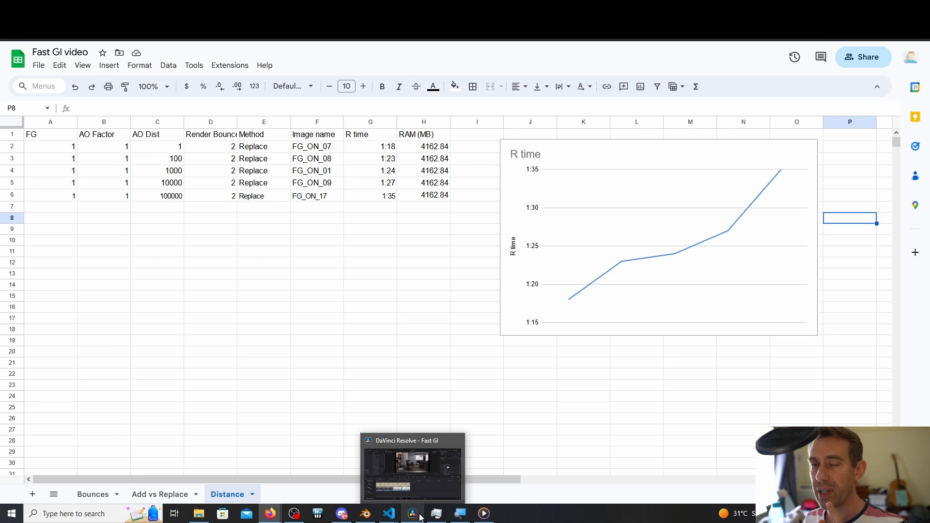
{"action": "left_click", "coordinate": [412, 469]}
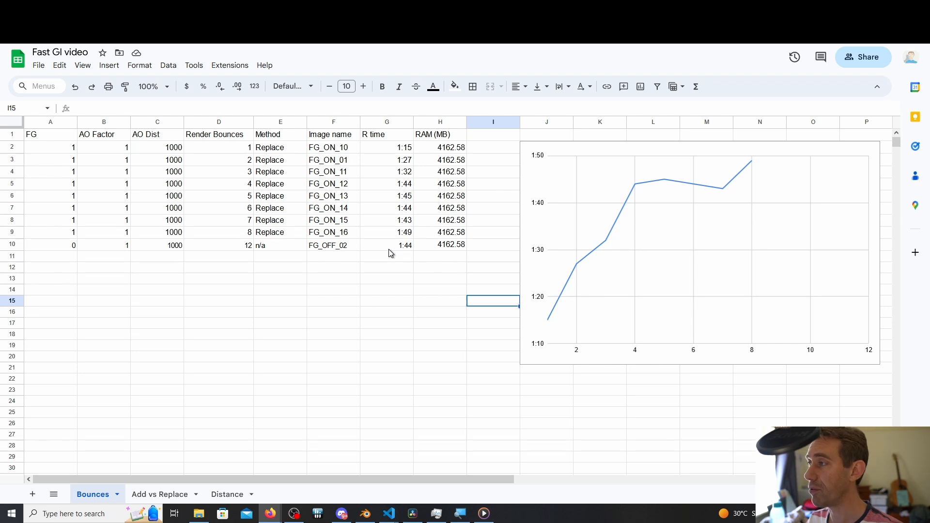
{"action": "mouse_move", "coordinate": [388, 165]}
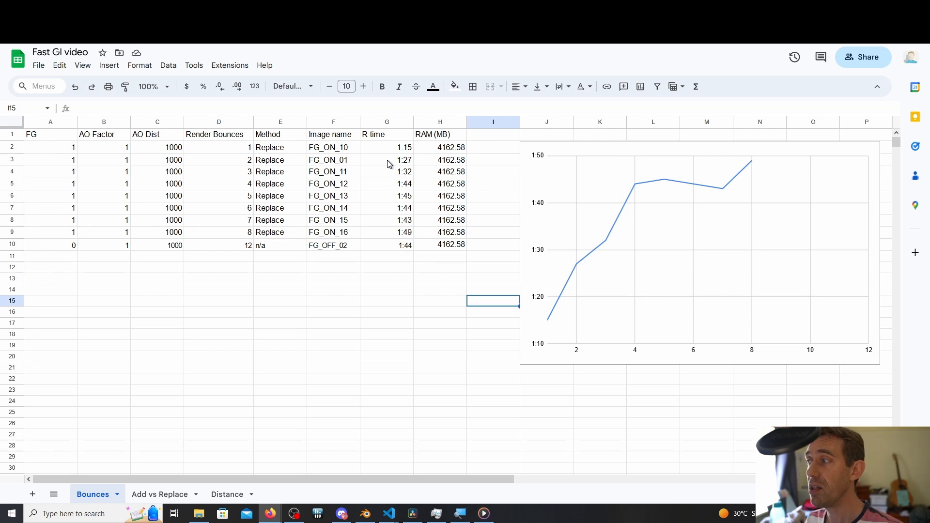
{"action": "mouse_move", "coordinate": [362, 368]}
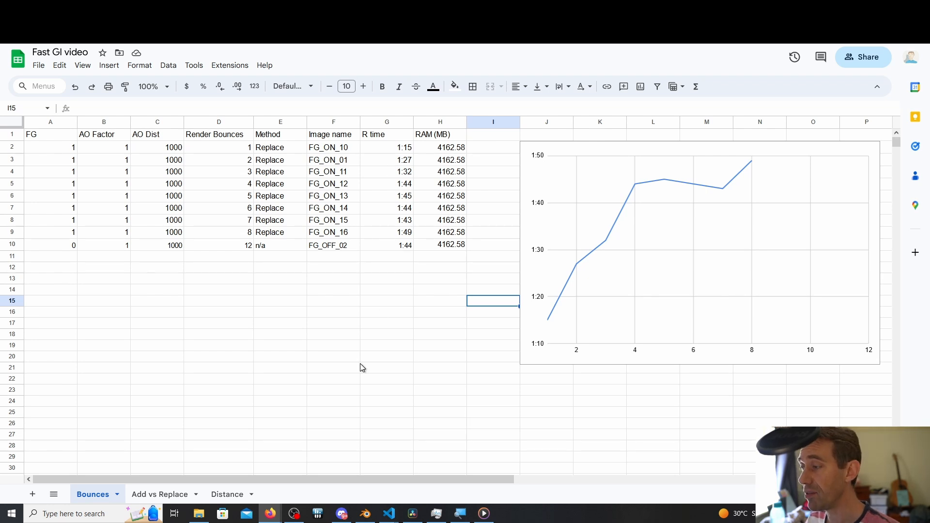
{"action": "mouse_move", "coordinate": [362, 362]}
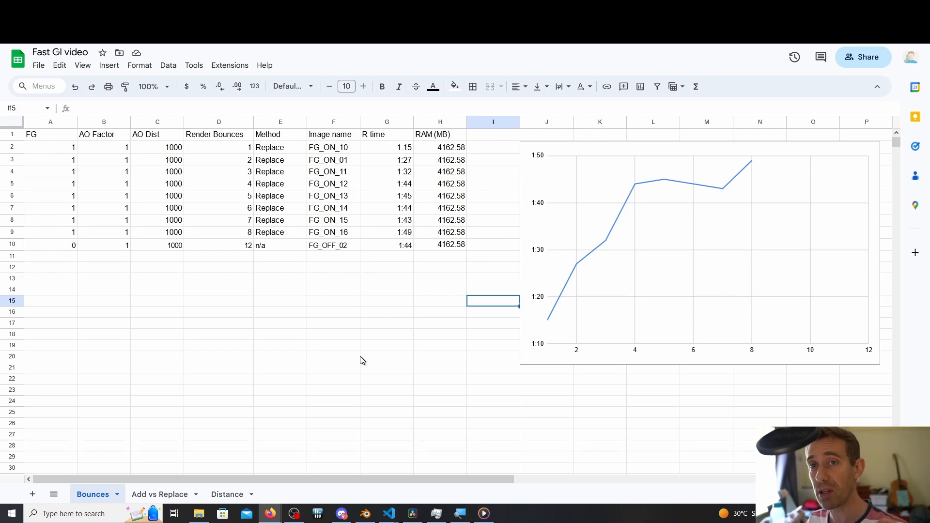
{"action": "mouse_move", "coordinate": [371, 442]}
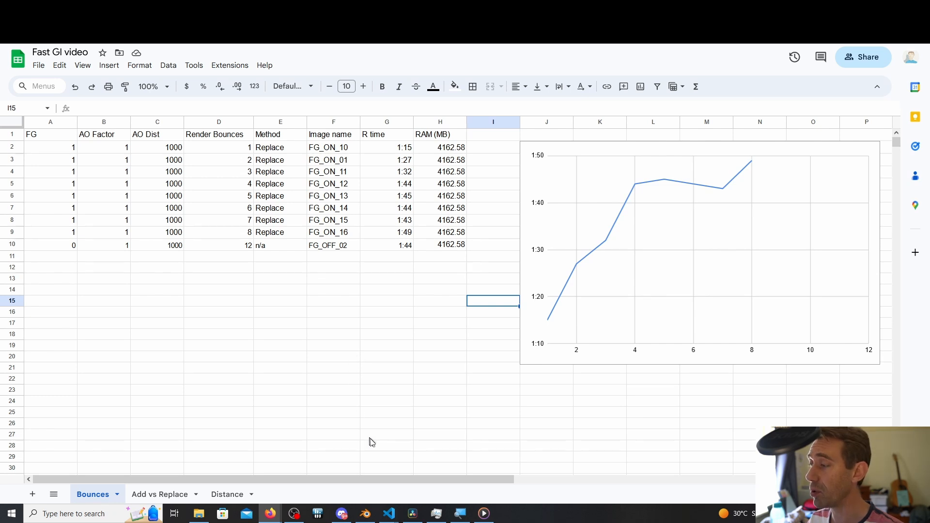
Return to DaVinci Resolve to split-screen two Bounces renders with the Waveform scope.
{"action": "left_click", "coordinate": [412, 514]}
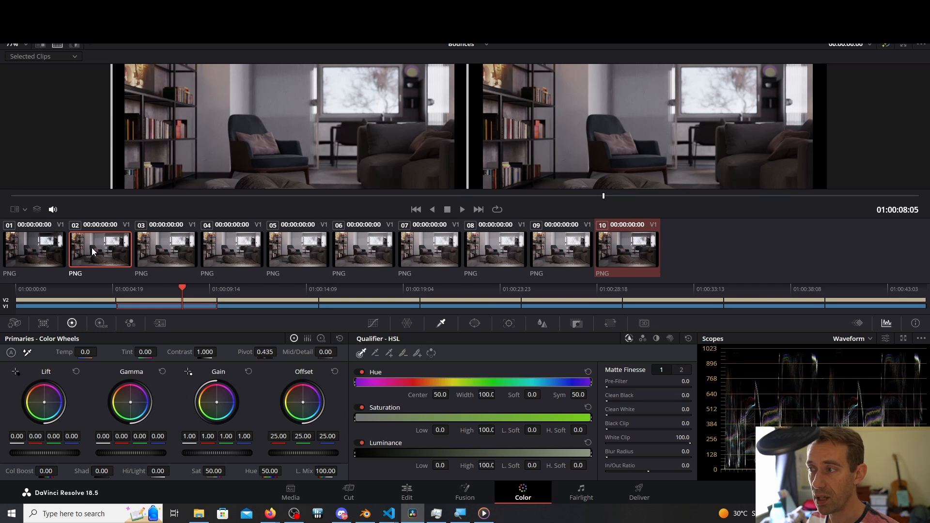
{"action": "mouse_move", "coordinate": [98, 256]}
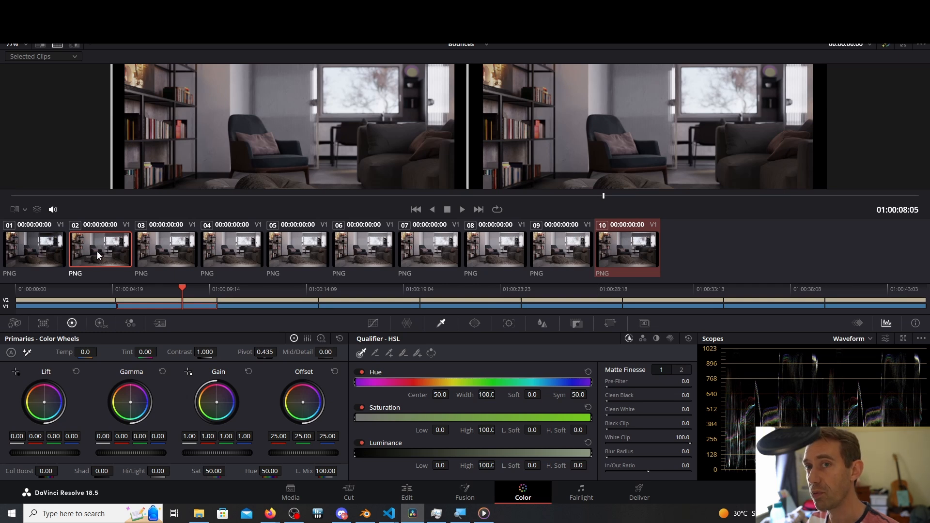
{"action": "mouse_move", "coordinate": [619, 249]}
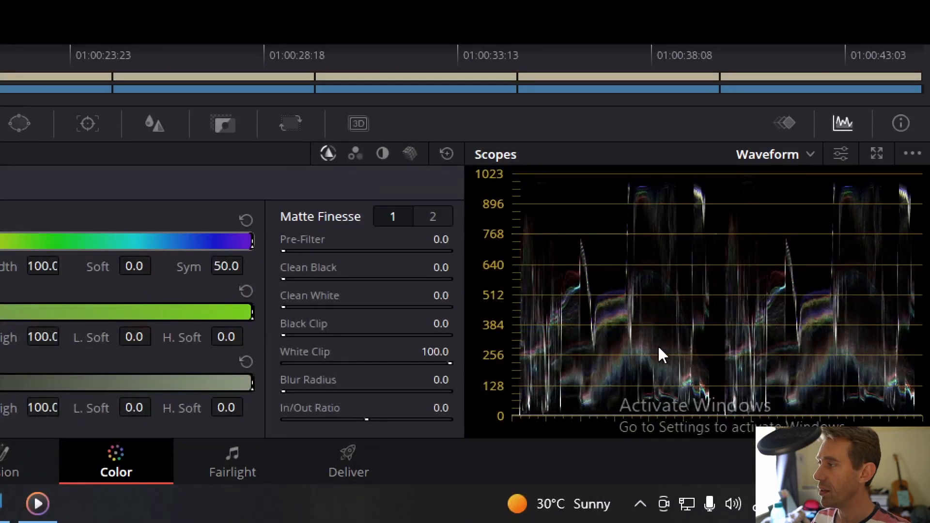
{"action": "mouse_move", "coordinate": [682, 291]}
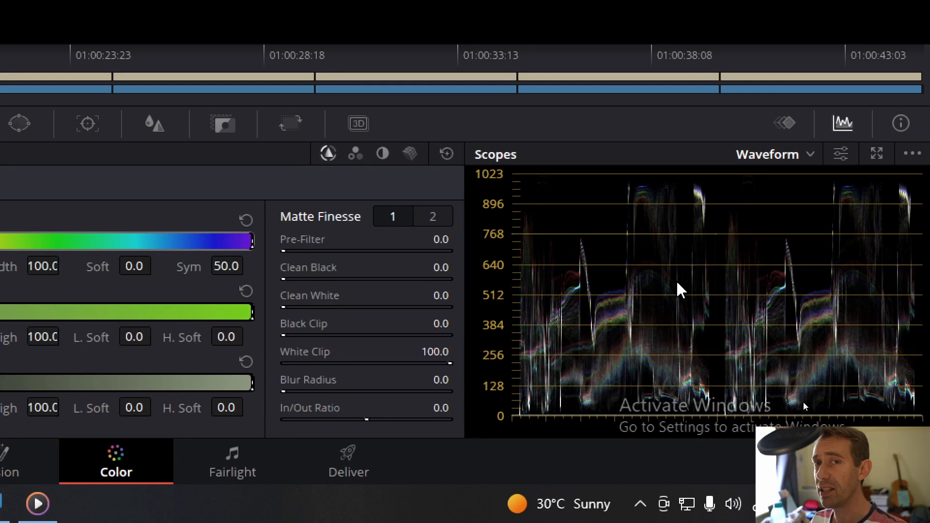